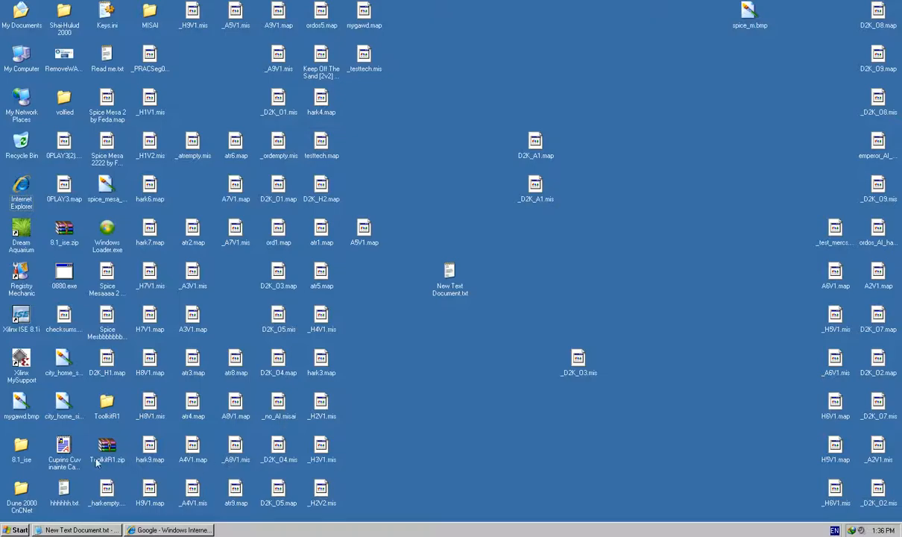
{"action": "mouse_move", "coordinate": [634, 351]}
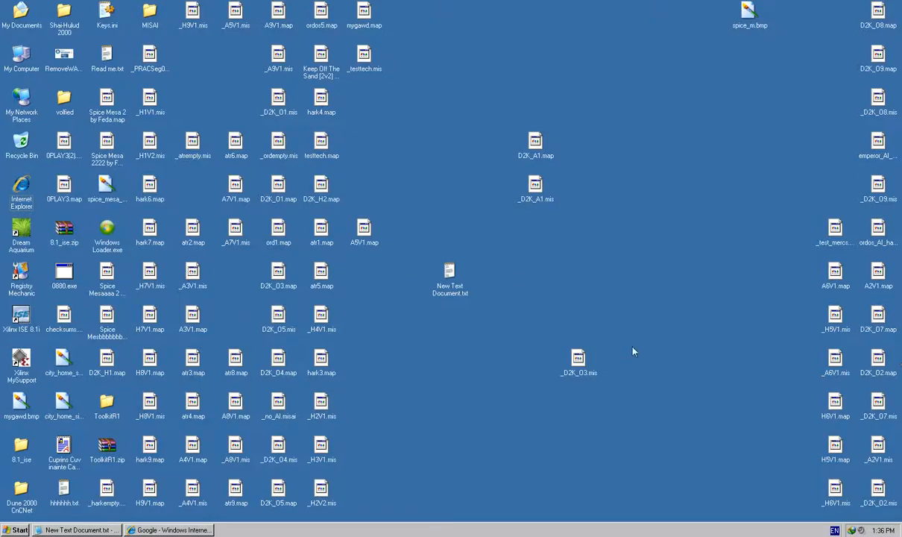
{"action": "mouse_move", "coordinate": [596, 374]}
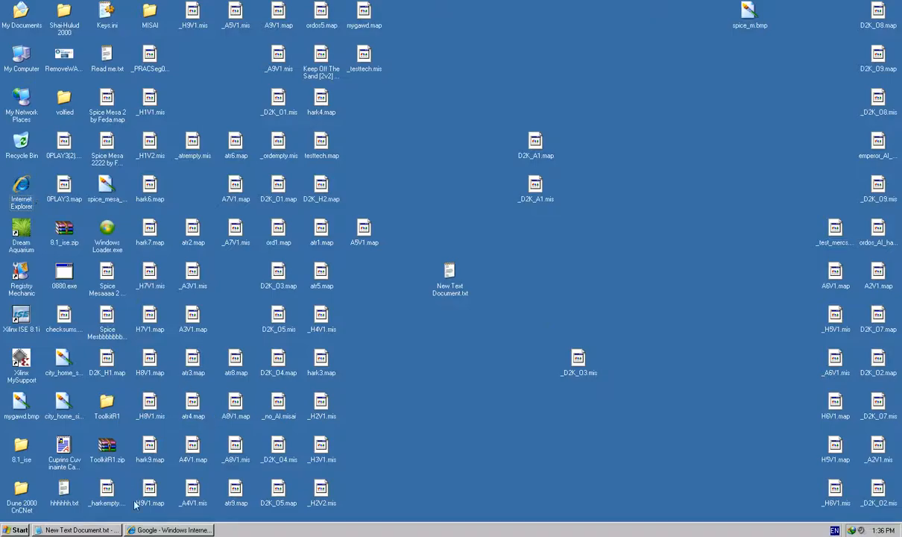
- Bring up Internet Explorer and the download-link notes, and select the MissionLauncher link line
{"action": "left_click", "coordinate": [169, 529]}
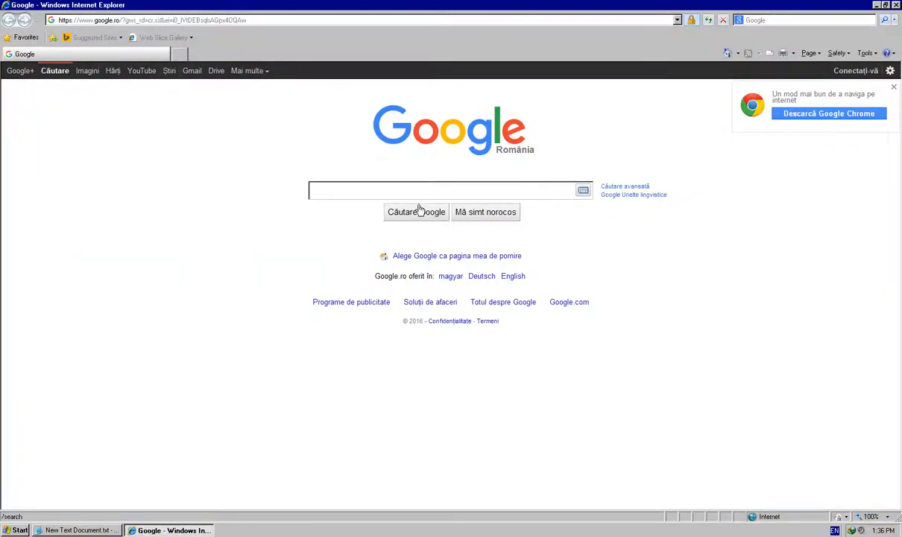
{"action": "left_click", "coordinate": [75, 530]}
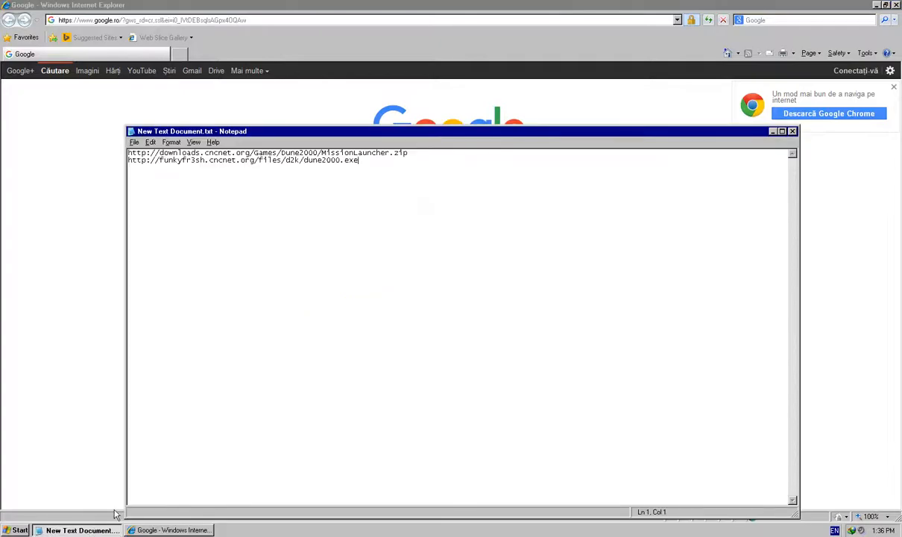
{"action": "triple_click", "coordinate": [267, 152]}
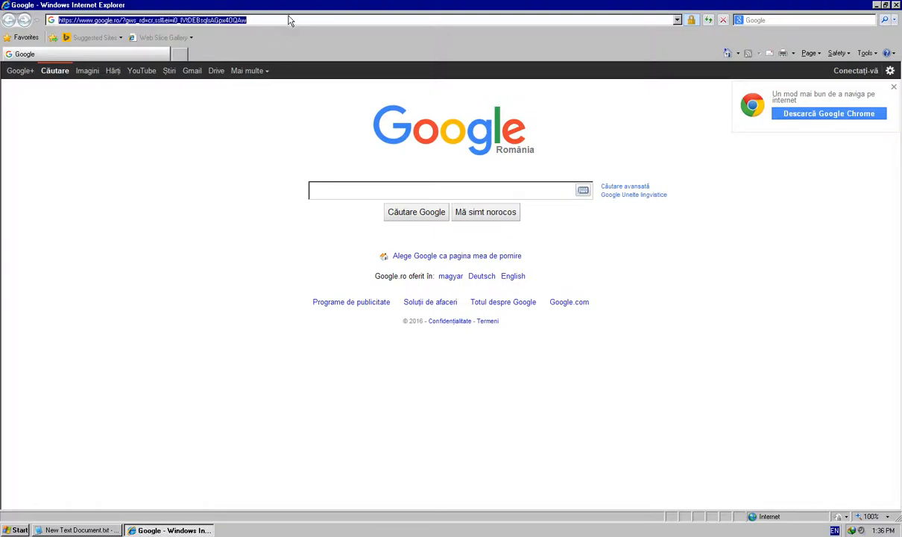
{"action": "type", "text": "http://downloads.cncnet.org/Games/Dune2000/MissionLauncher.zip"}
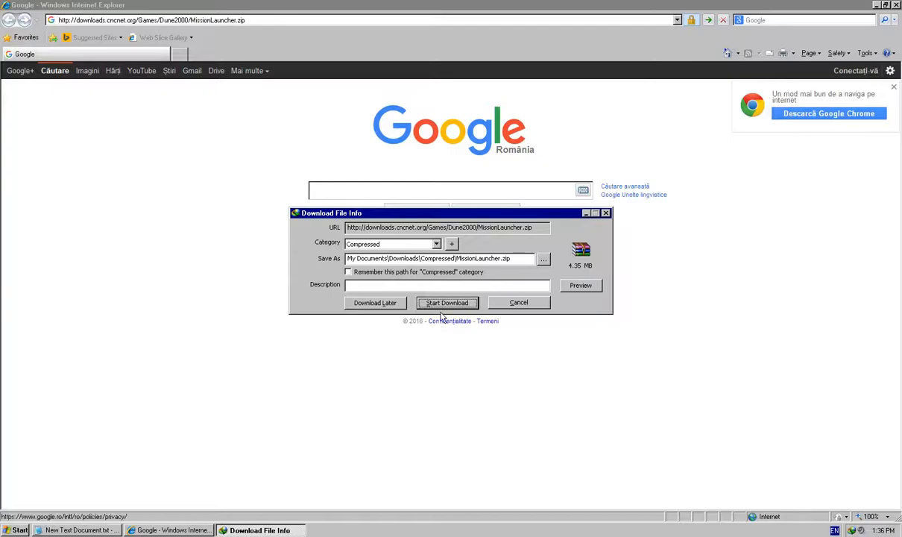
{"action": "left_click", "coordinate": [519, 302]}
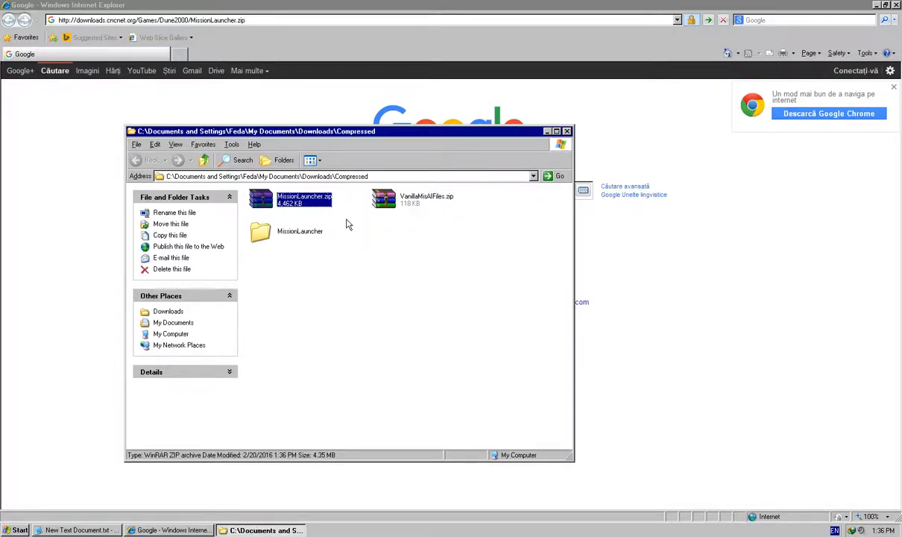
- Open the extracted MissionLauncher folder, read MissionLauncher-readme.txt in Notepad, and close it
{"action": "double_click", "coordinate": [299, 230]}
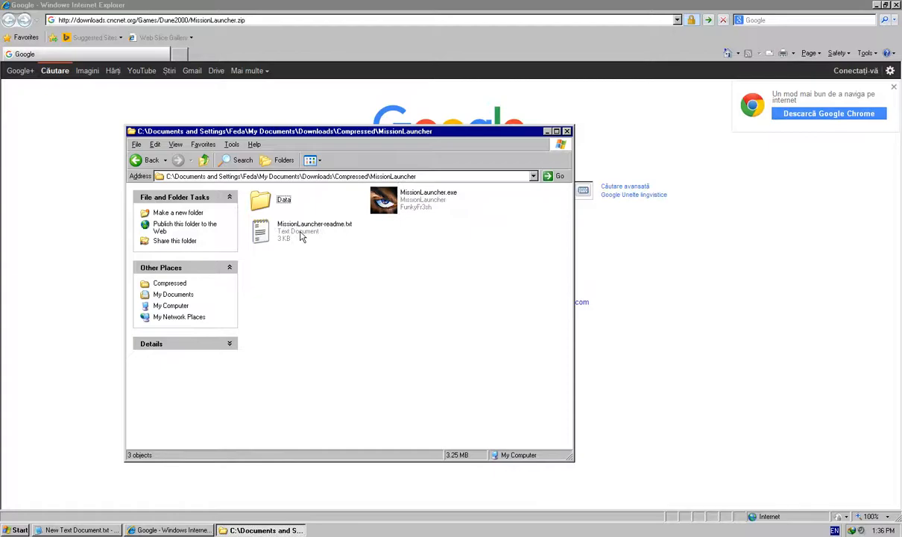
{"action": "double_click", "coordinate": [313, 231]}
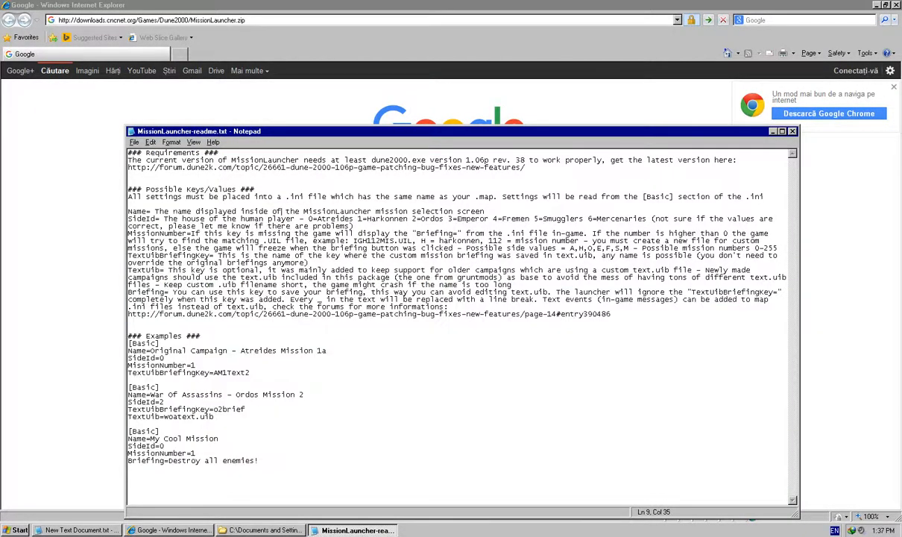
{"action": "left_click_drag", "start_coordinate": [153, 211], "coordinate": [615, 313]}
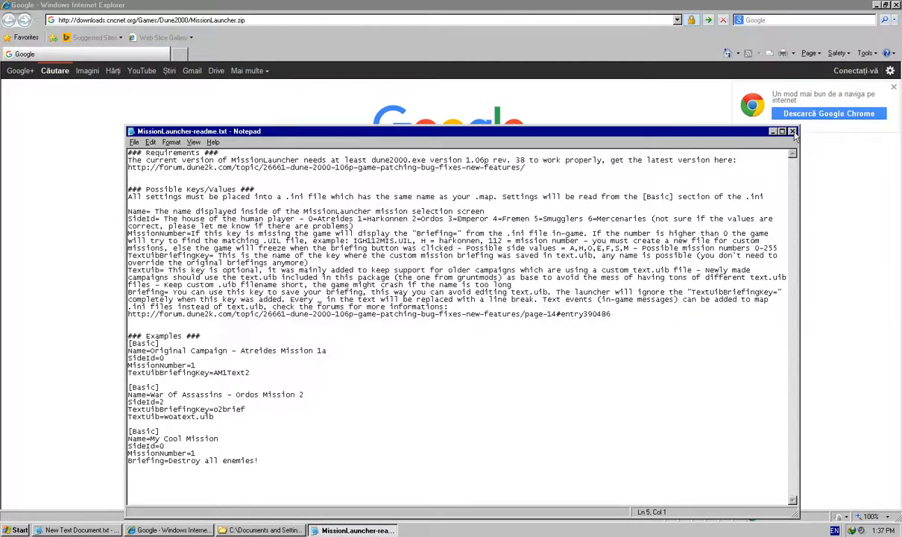
{"action": "left_click", "coordinate": [793, 131]}
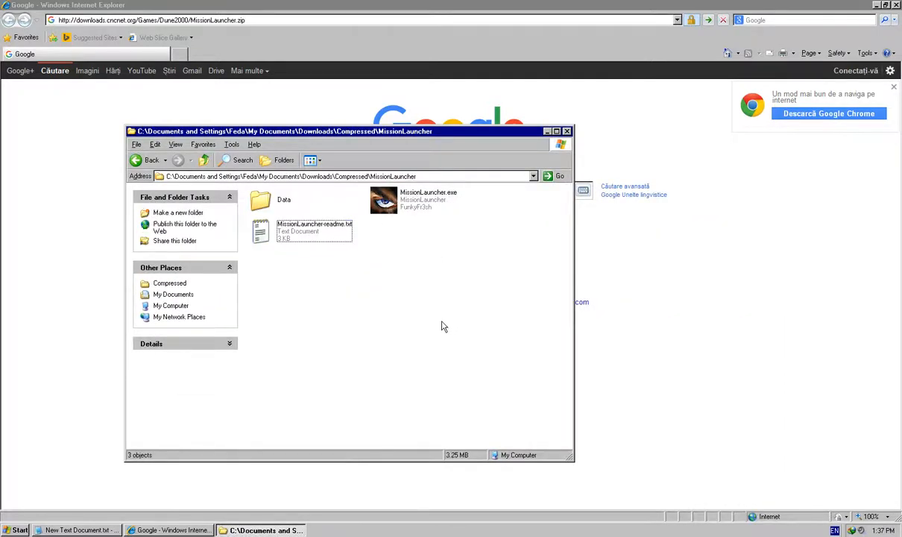
{"action": "mouse_move", "coordinate": [458, 296]}
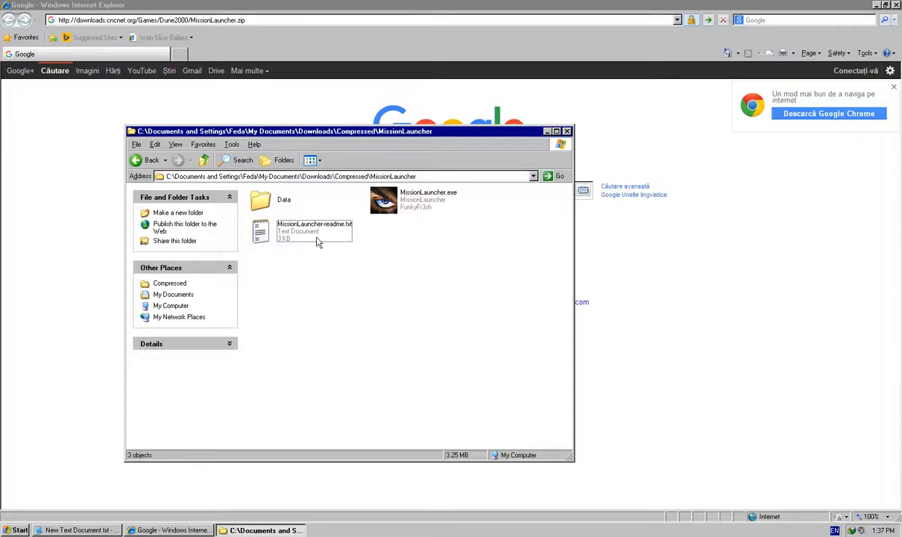
- Copy the Data folder and MissionLauncher.exe from the extracted folder, then show the desktop
{"action": "double_click", "coordinate": [314, 228]}
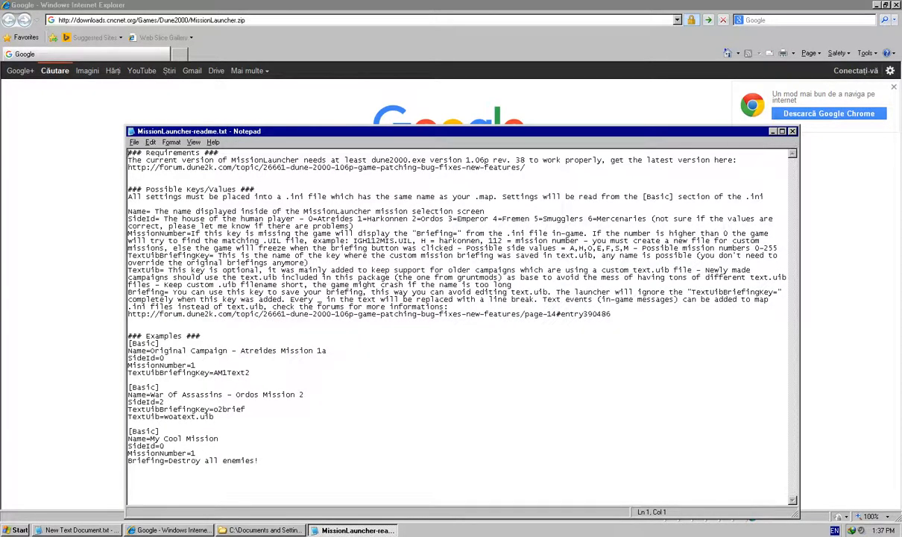
{"action": "left_click", "coordinate": [259, 530]}
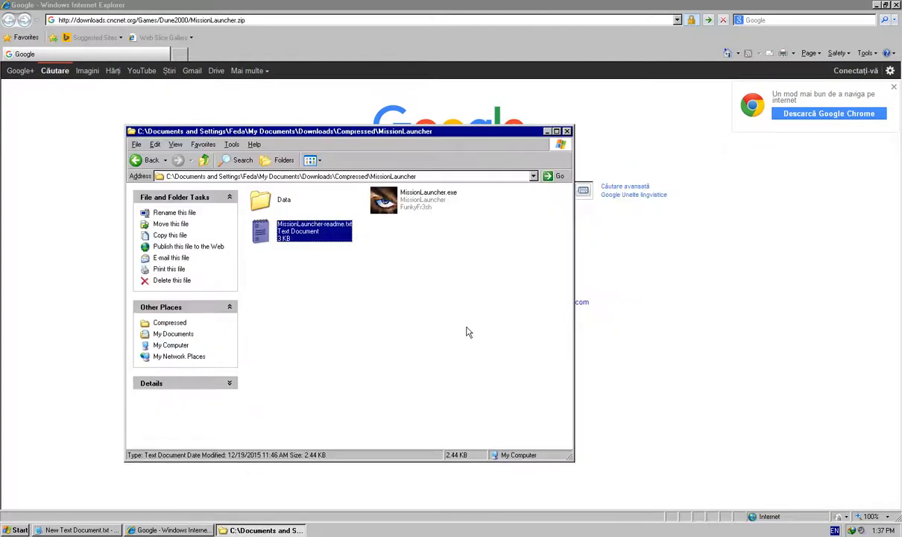
{"action": "left_click", "coordinate": [283, 199]}
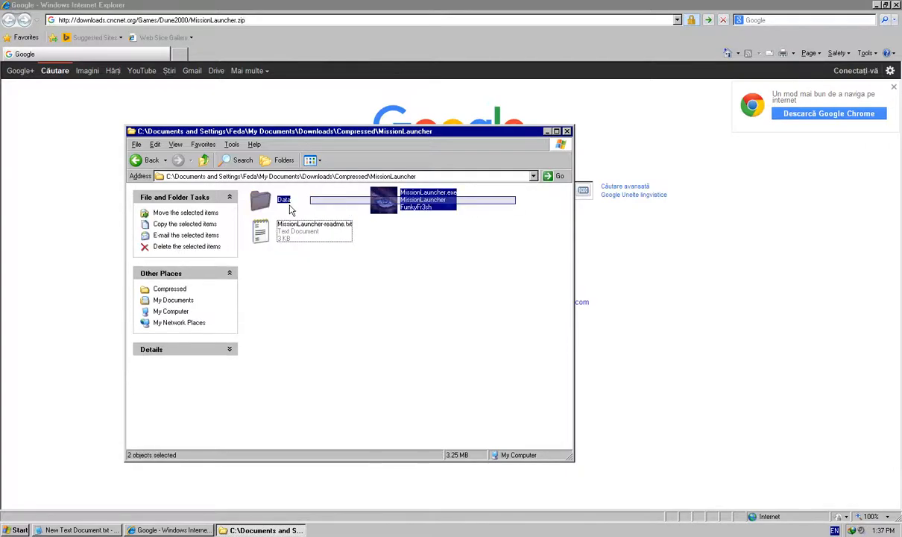
{"action": "right_click", "coordinate": [283, 201]}
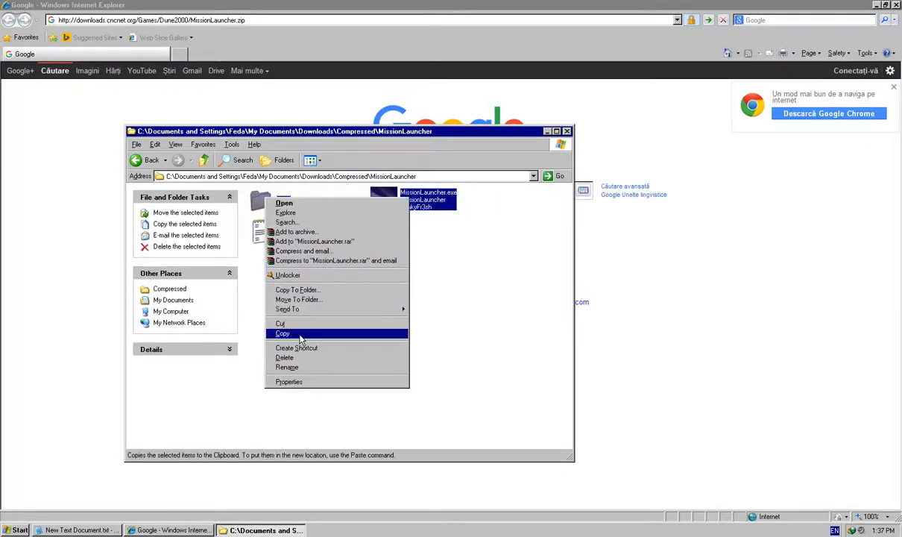
{"action": "left_click", "coordinate": [282, 333]}
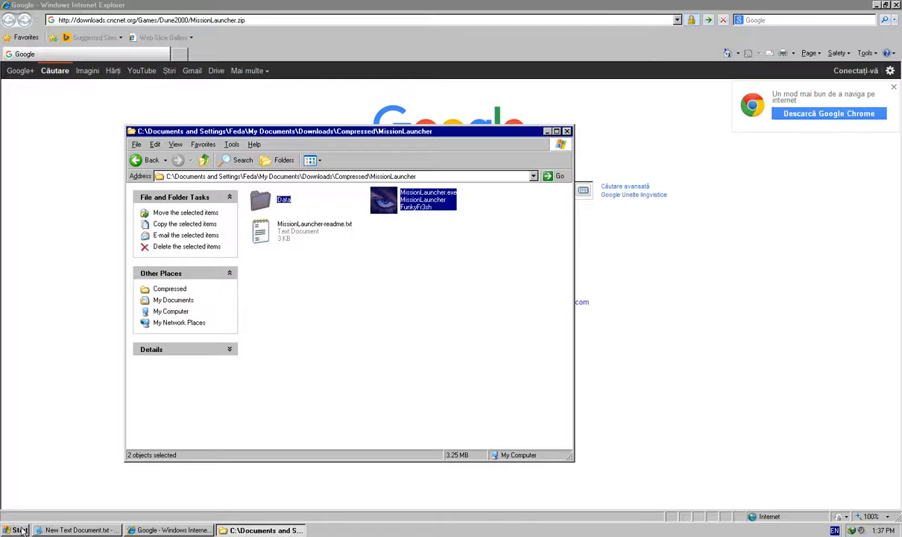
{"action": "left_click", "coordinate": [16, 530]}
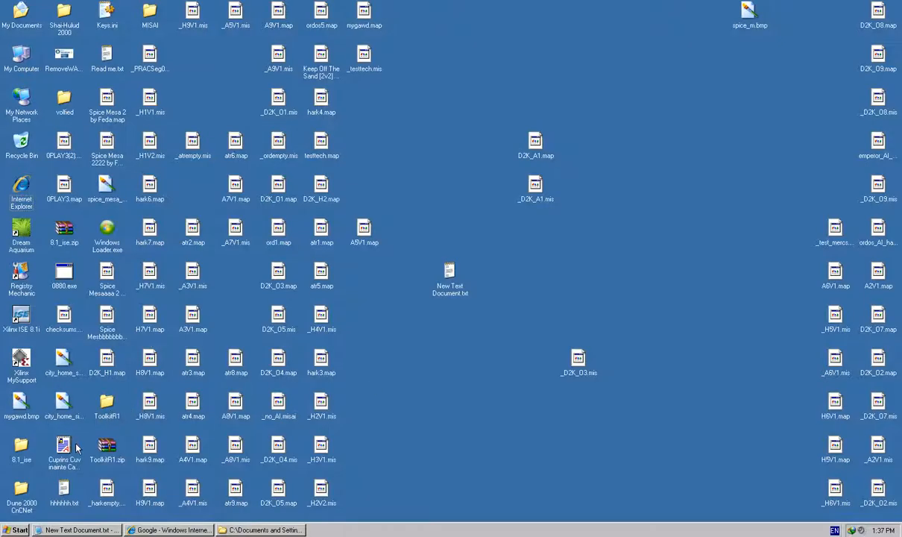
- Open the Dune 2000 CnCNet game folder's Data\Missions and inspect mission .ini files
{"action": "double_click", "coordinate": [22, 493]}
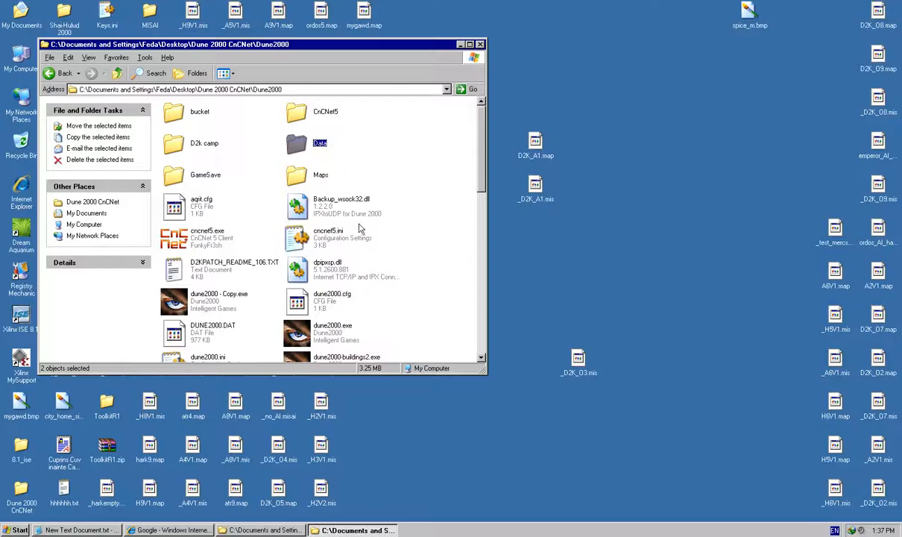
{"action": "double_click", "coordinate": [320, 143]}
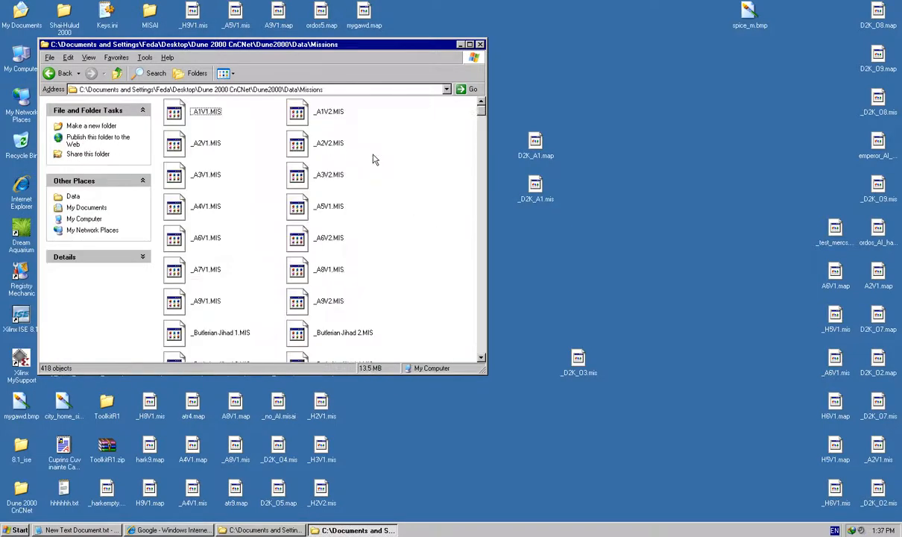
{"action": "scroll", "scroll_direction": "down", "scroll_amount": 3}
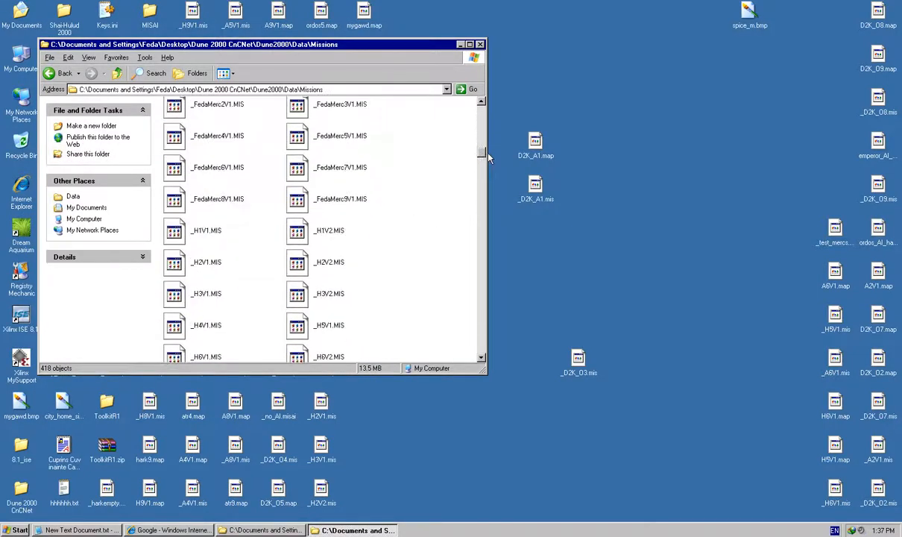
{"action": "scroll", "scroll_direction": "down", "scroll_amount": 3}
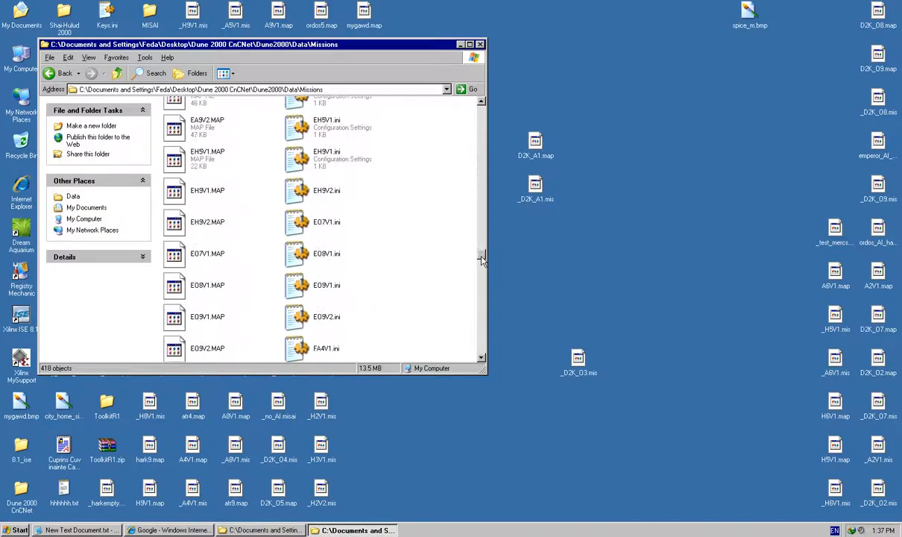
{"action": "left_click", "coordinate": [342, 304]}
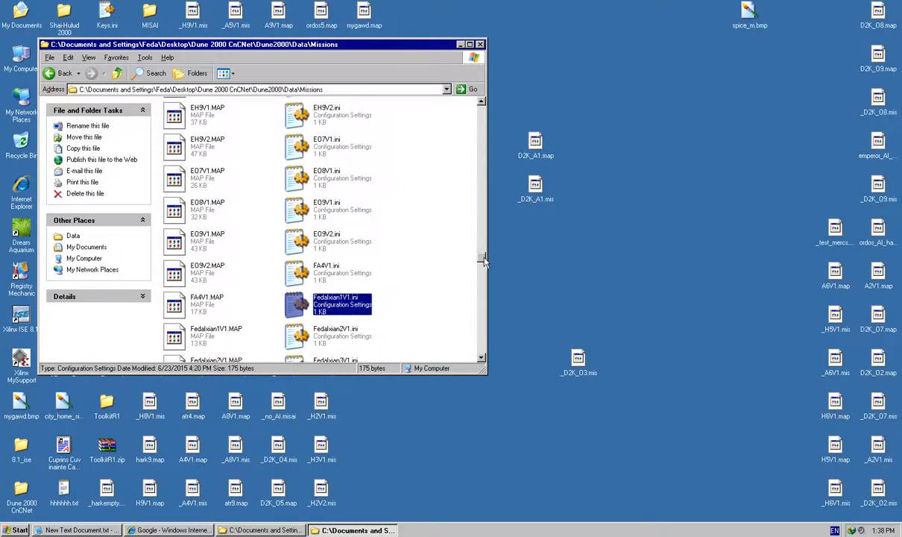
{"action": "scroll", "scroll_direction": "up", "scroll_amount": 3}
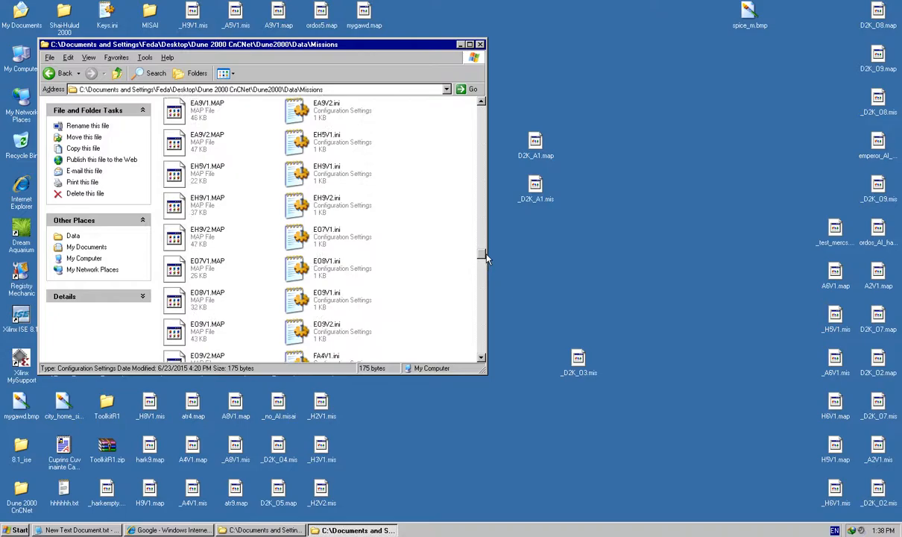
{"action": "left_click", "coordinate": [325, 201]}
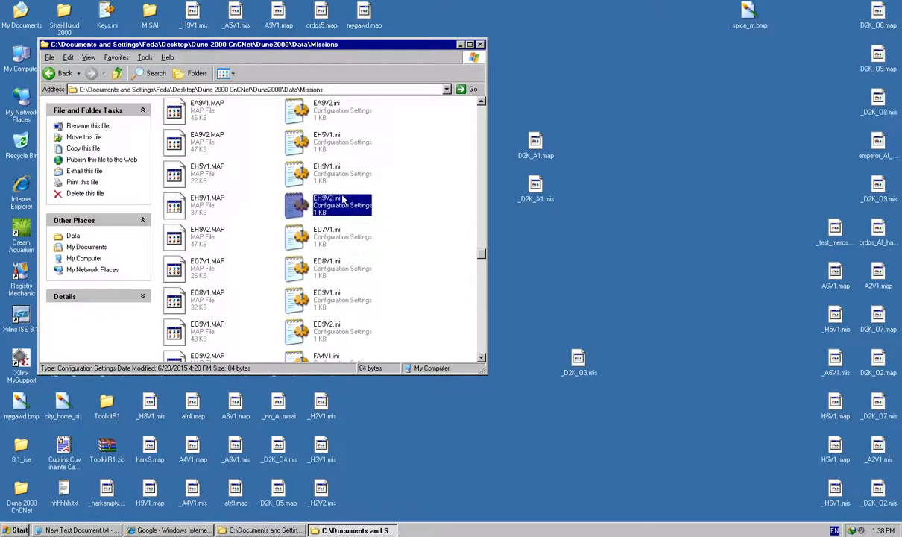
{"action": "scroll", "scroll_direction": "down", "scroll_amount": 3}
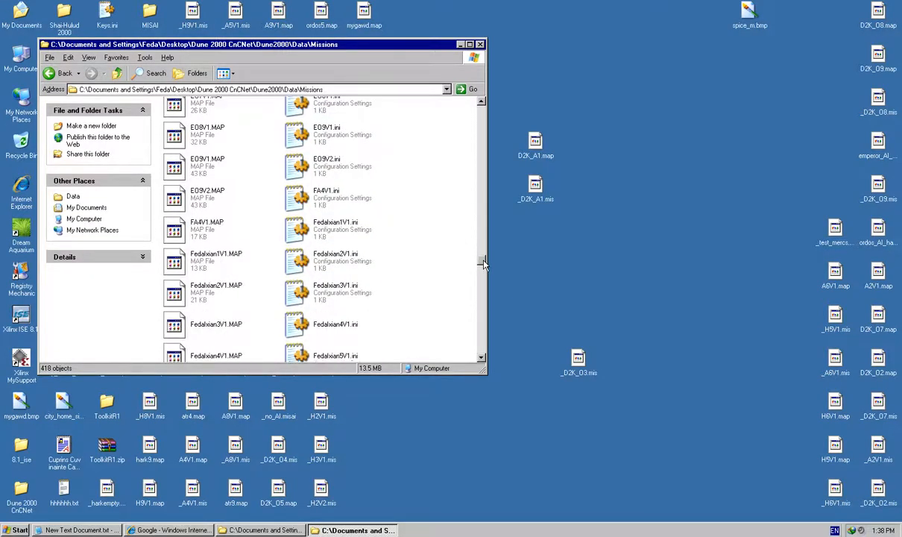
{"action": "scroll", "scroll_direction": "down", "scroll_amount": 3}
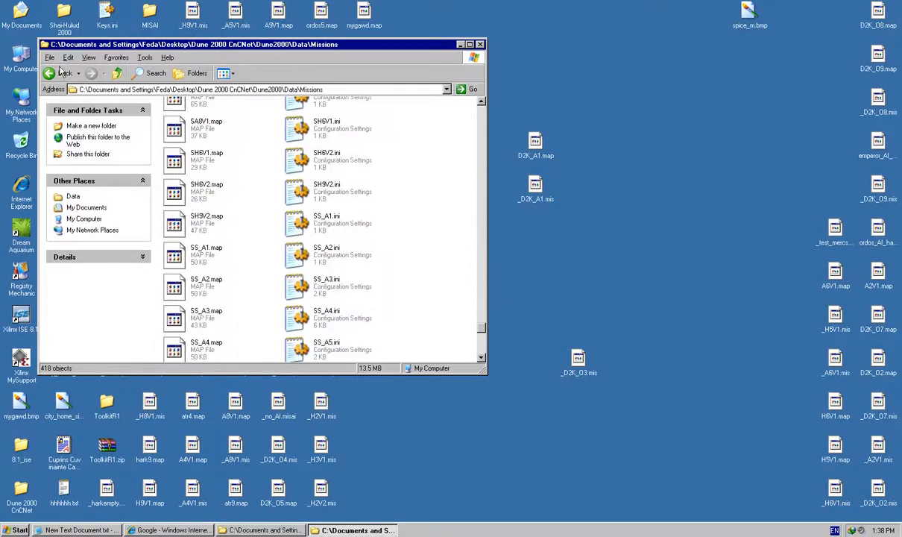
- Return to the Dune2000 folder and scroll down to MissionLauncher.exe
{"action": "left_click", "coordinate": [59, 73]}
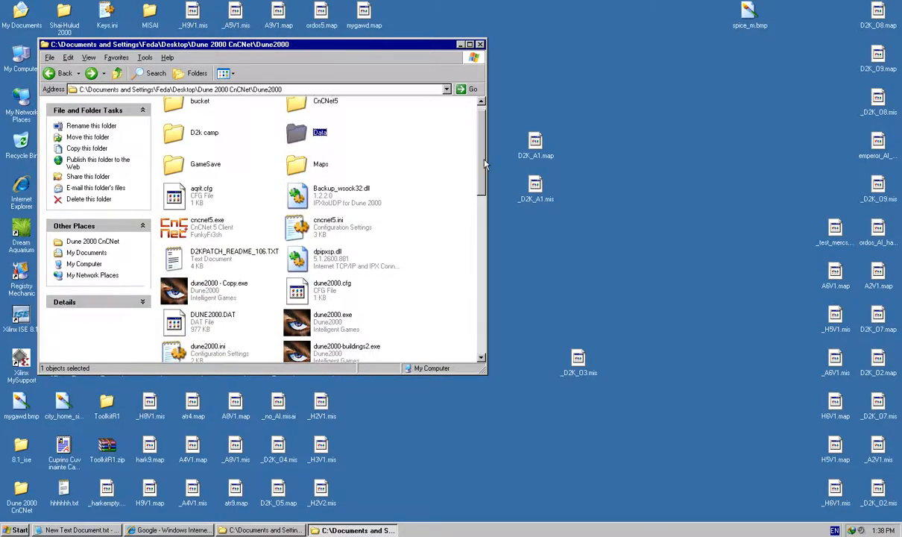
{"action": "scroll", "scroll_direction": "down", "scroll_amount": 3}
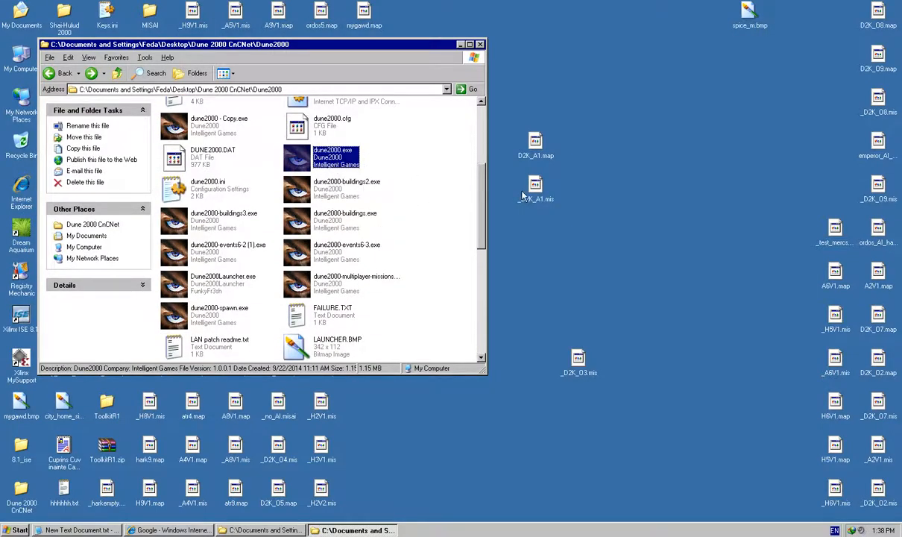
{"action": "scroll", "scroll_direction": "down", "scroll_amount": 3}
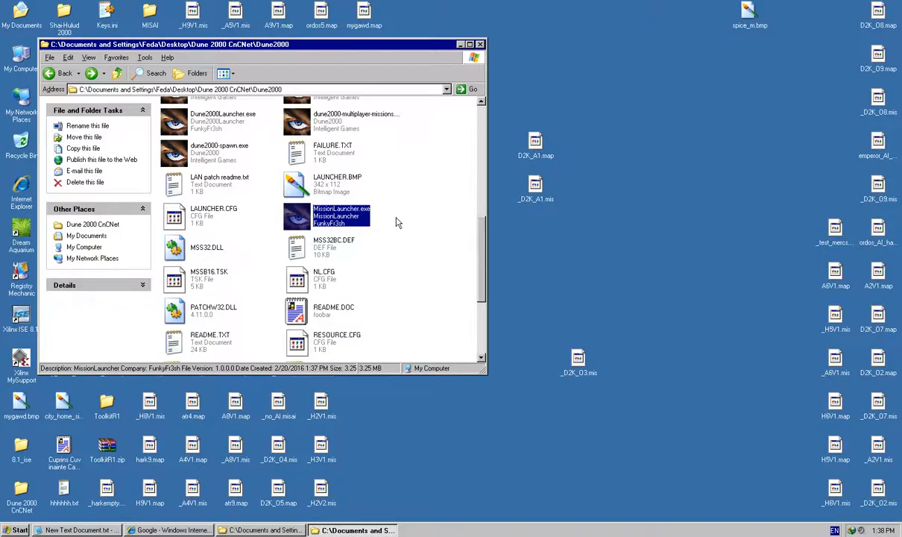
- Launch MissionLauncher.exe and open the War of Assassins campaign page
{"action": "double_click", "coordinate": [340, 216]}
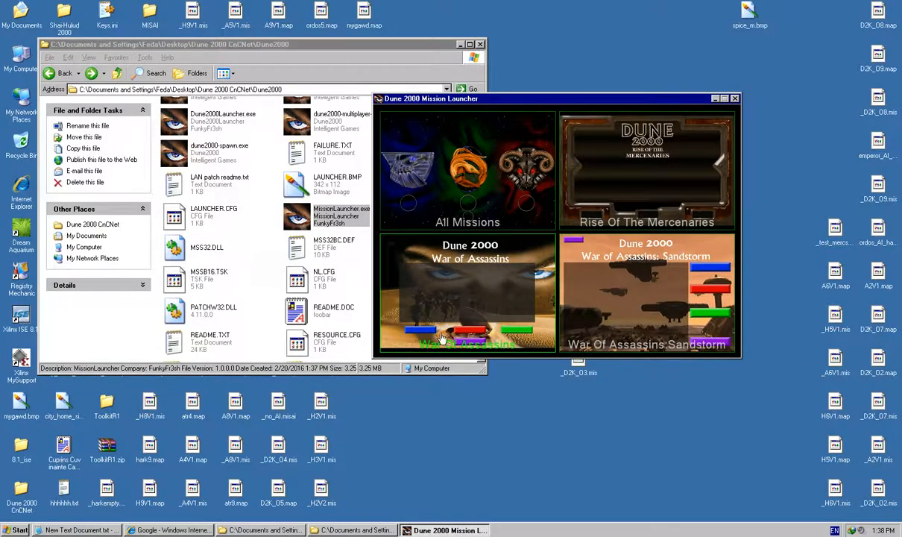
{"action": "mouse_move", "coordinate": [656, 332]}
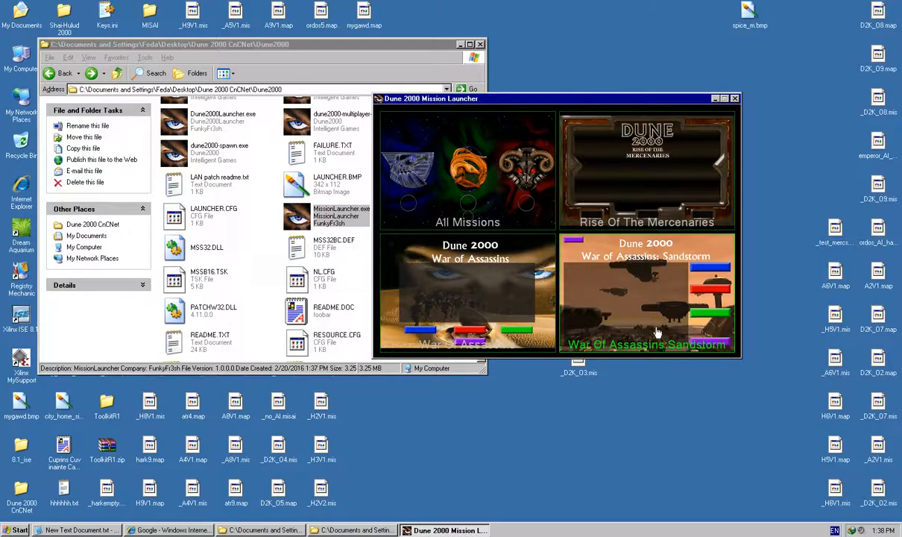
{"action": "left_click", "coordinate": [468, 291]}
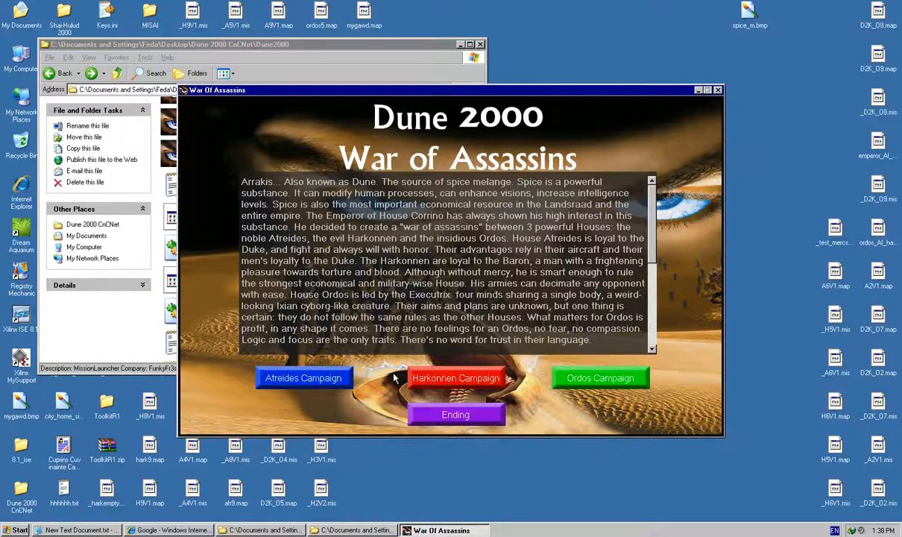
{"action": "mouse_move", "coordinate": [760, 97]}
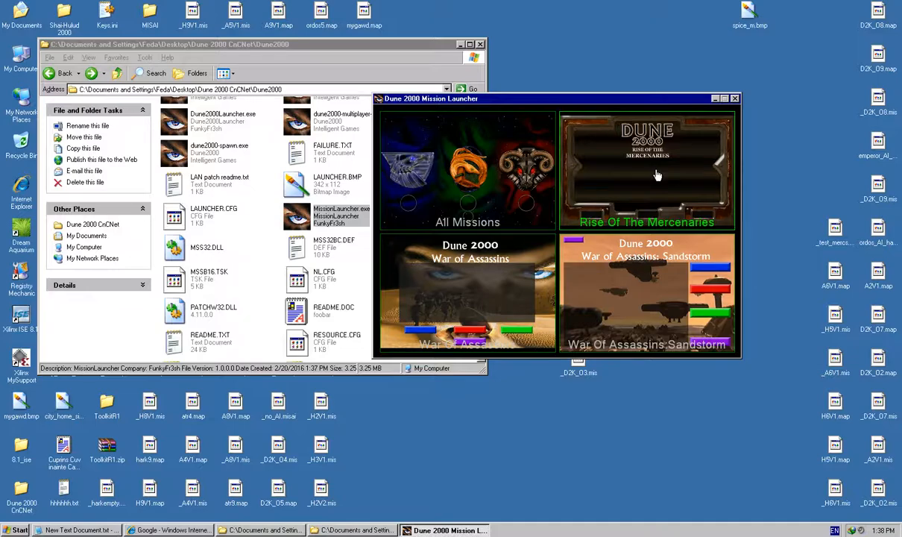
{"action": "mouse_move", "coordinate": [440, 176]}
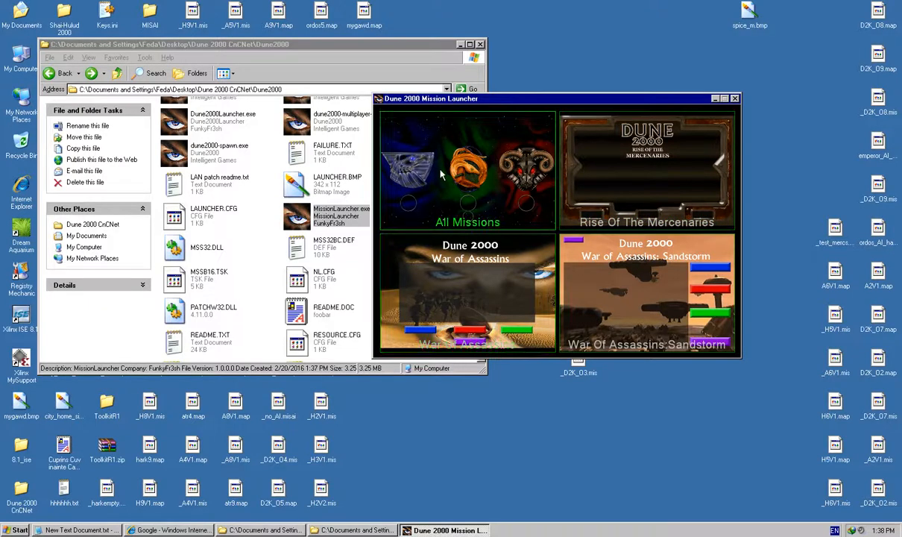
{"action": "left_click", "coordinate": [468, 172]}
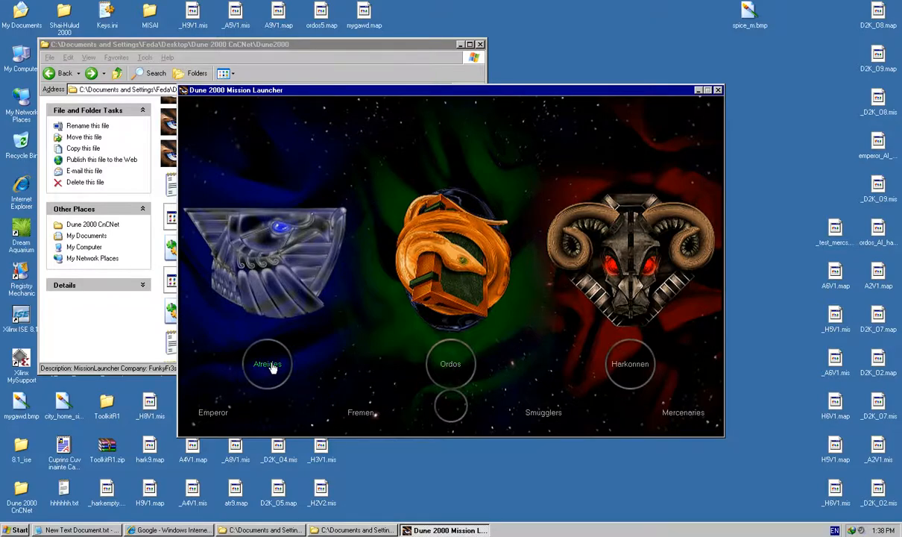
{"action": "mouse_move", "coordinate": [472, 387]}
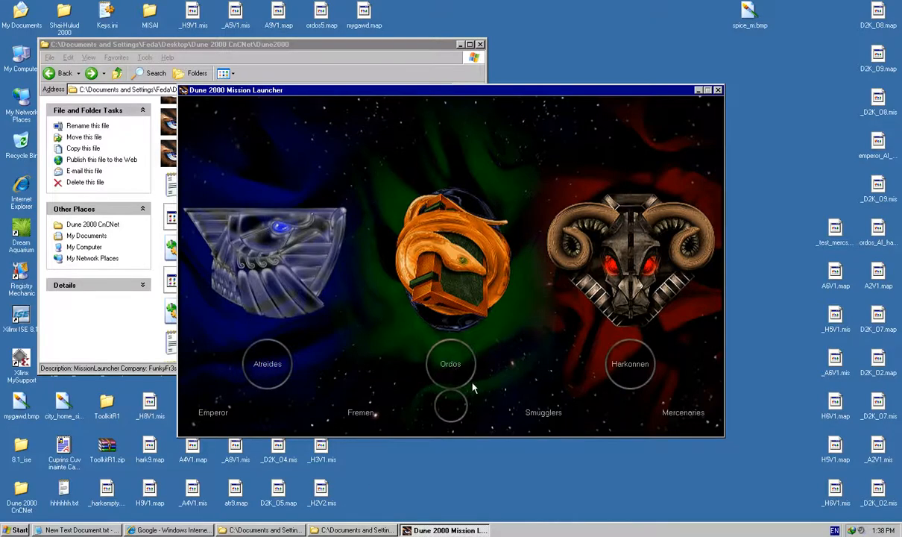
{"action": "mouse_move", "coordinate": [515, 365]}
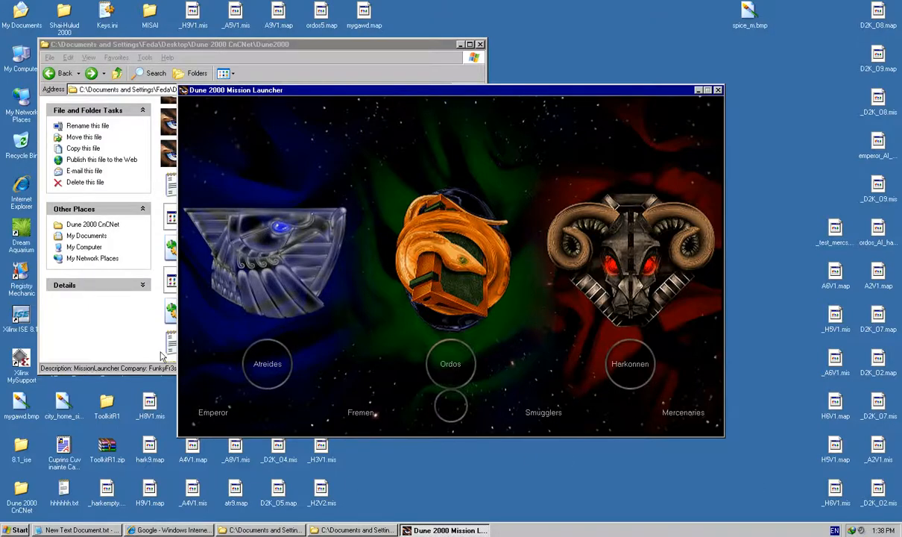
{"action": "mouse_move", "coordinate": [262, 375]}
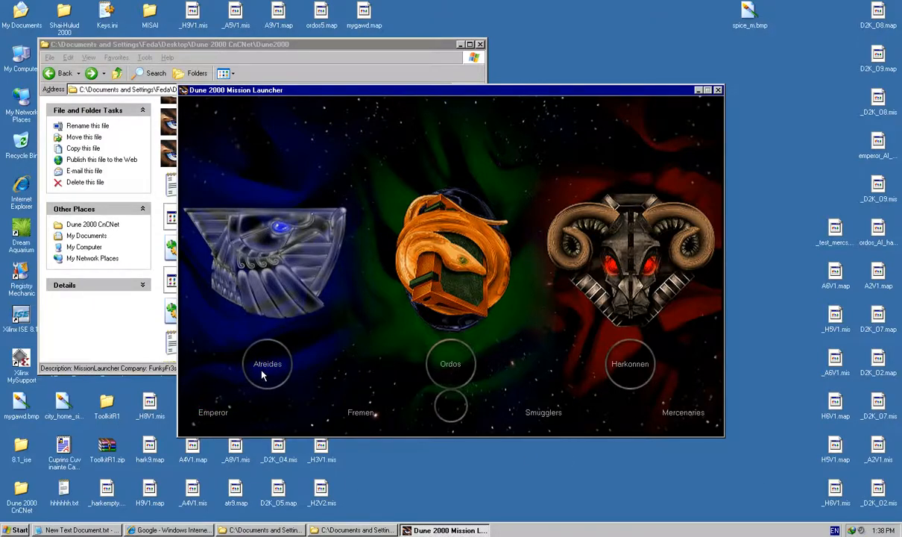
{"action": "left_click", "coordinate": [267, 363]}
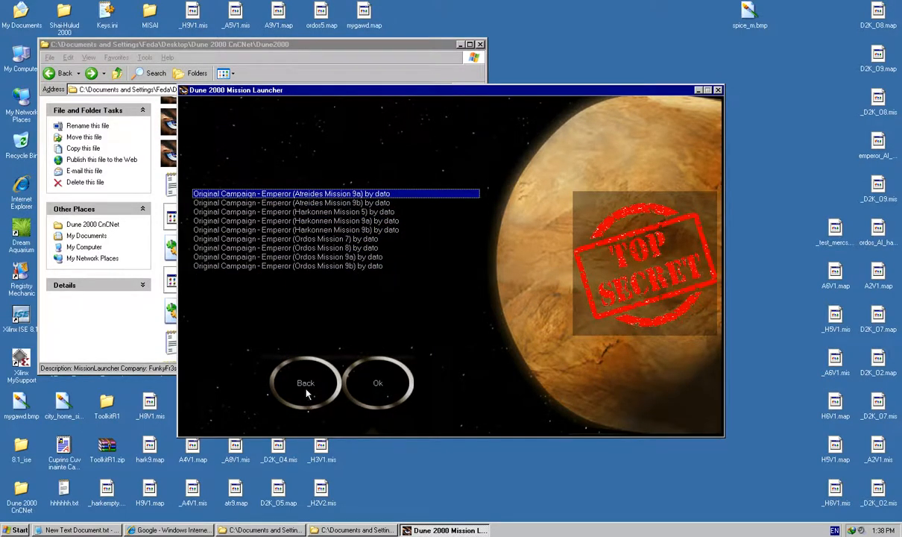
{"action": "left_click", "coordinate": [305, 383]}
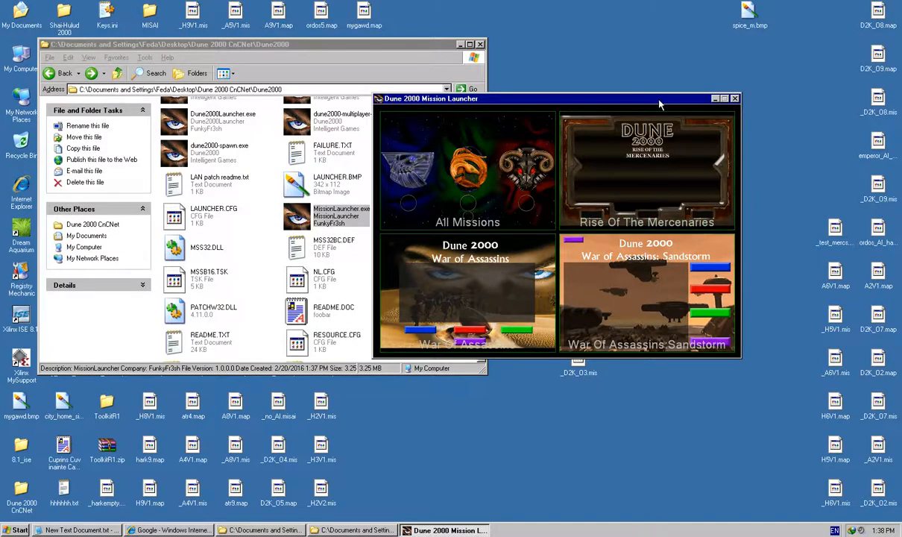
- View the War of Assassins: Sandstorm Harkonnen Mission 4 briefing, then go back to the menu
{"action": "left_click_drag", "start_coordinate": [556, 98], "coordinate": [446, 135]}
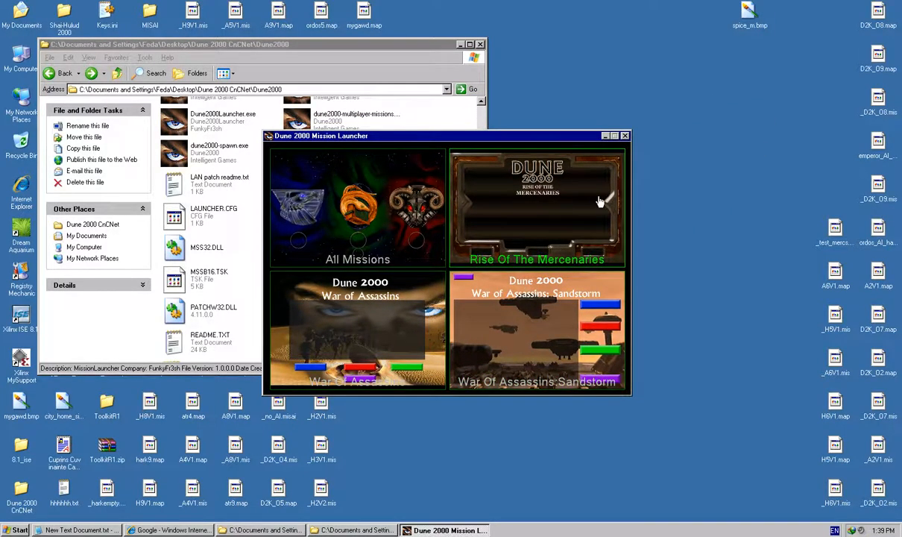
{"action": "left_click", "coordinate": [537, 330]}
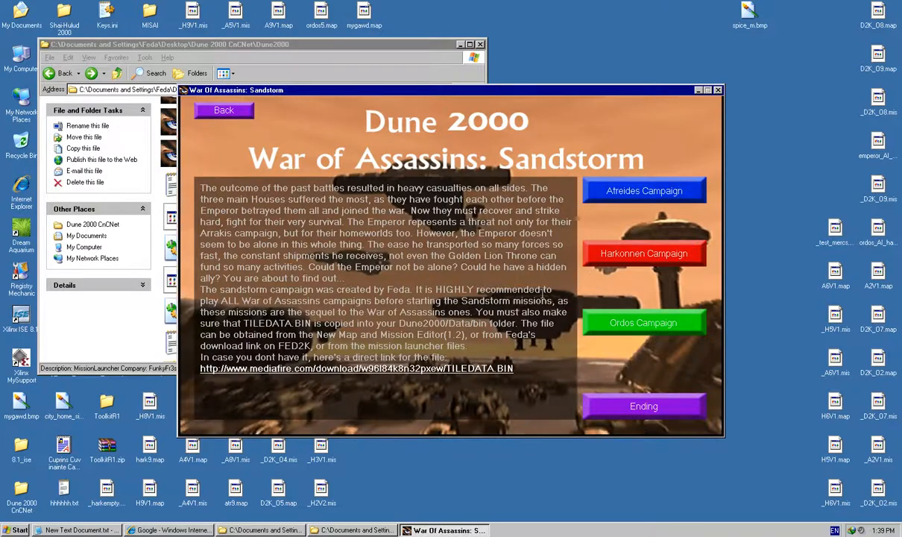
{"action": "left_click", "coordinate": [643, 253]}
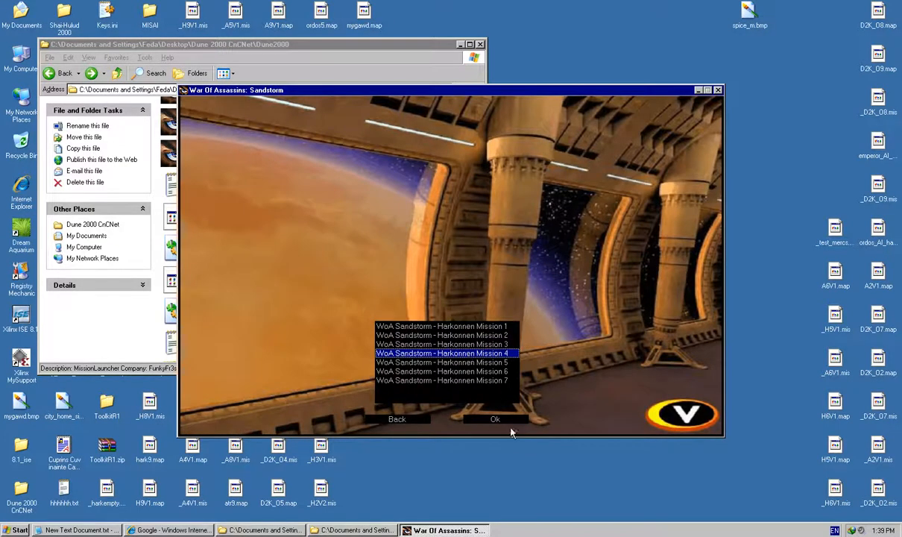
{"action": "left_click", "coordinate": [495, 418]}
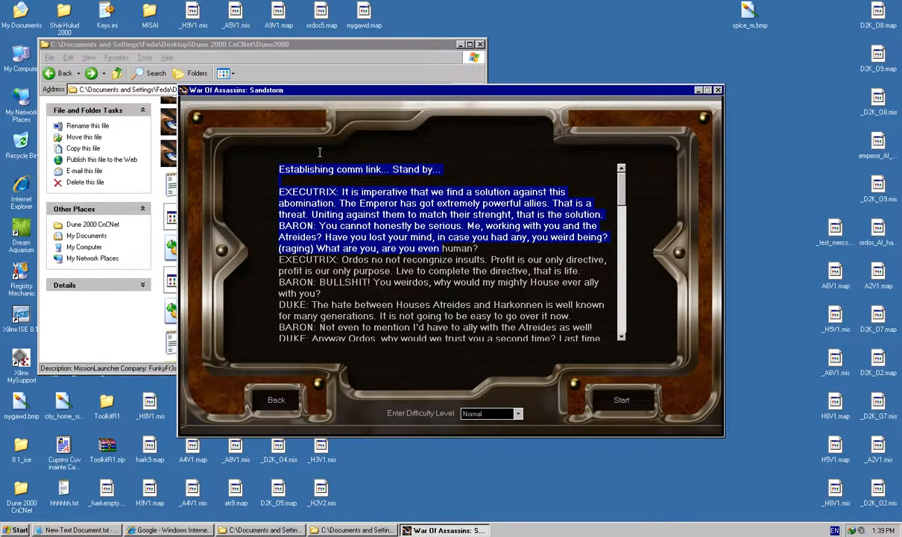
{"action": "scroll", "scroll_direction": "down", "scroll_amount": 3}
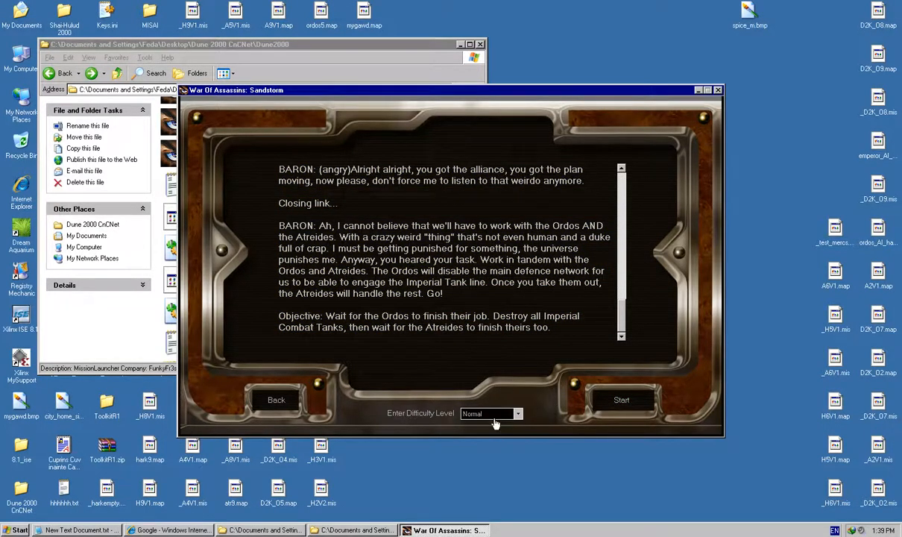
{"action": "left_click", "coordinate": [276, 399]}
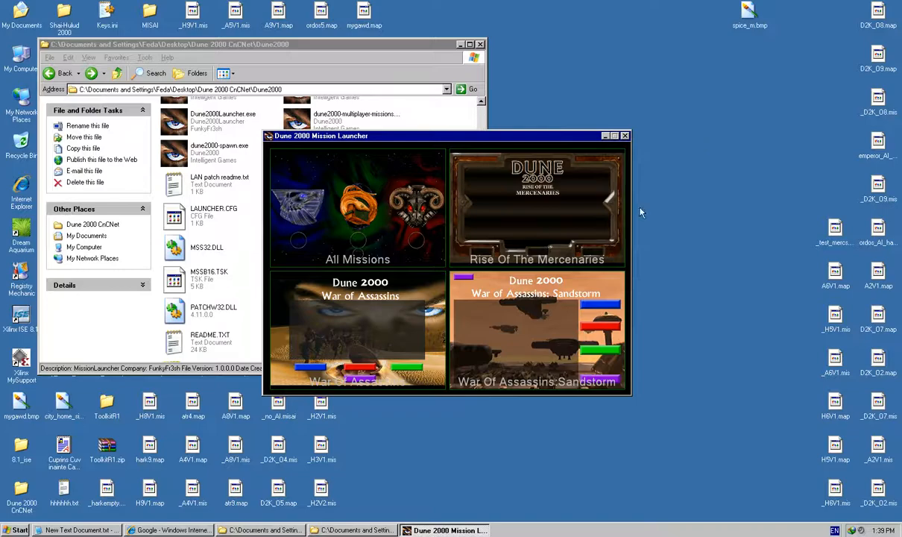
- Close the Mission Launcher and bring the Internet Explorer window forward
{"action": "left_click", "coordinate": [624, 135]}
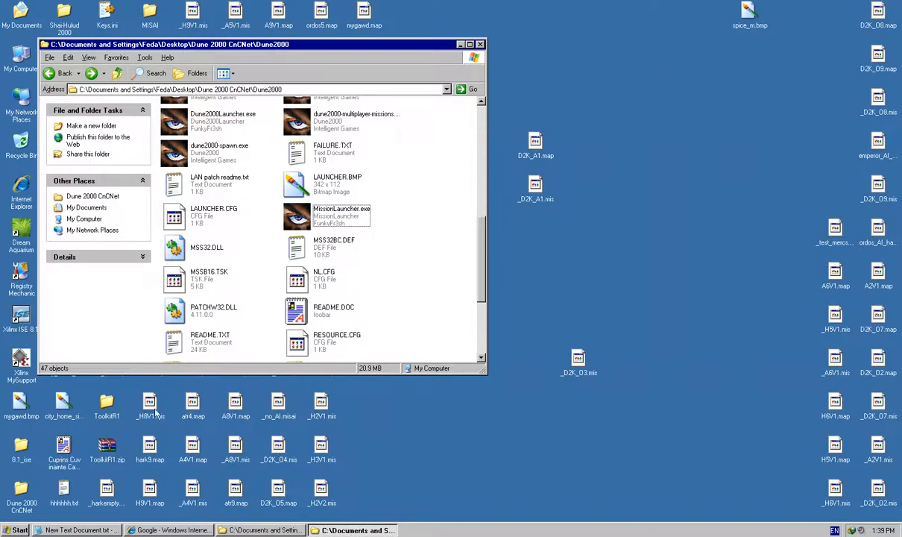
{"action": "left_click", "coordinate": [167, 530]}
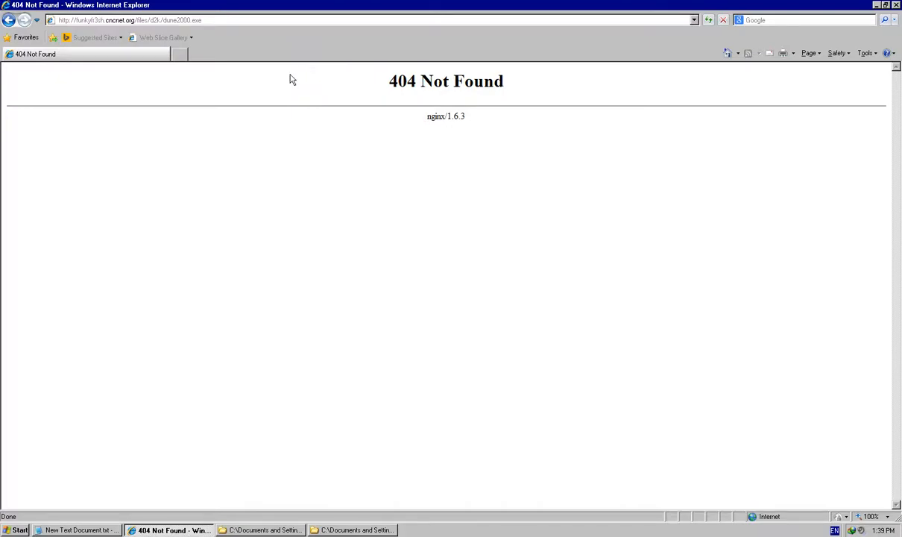
{"action": "mouse_move", "coordinate": [375, 450]}
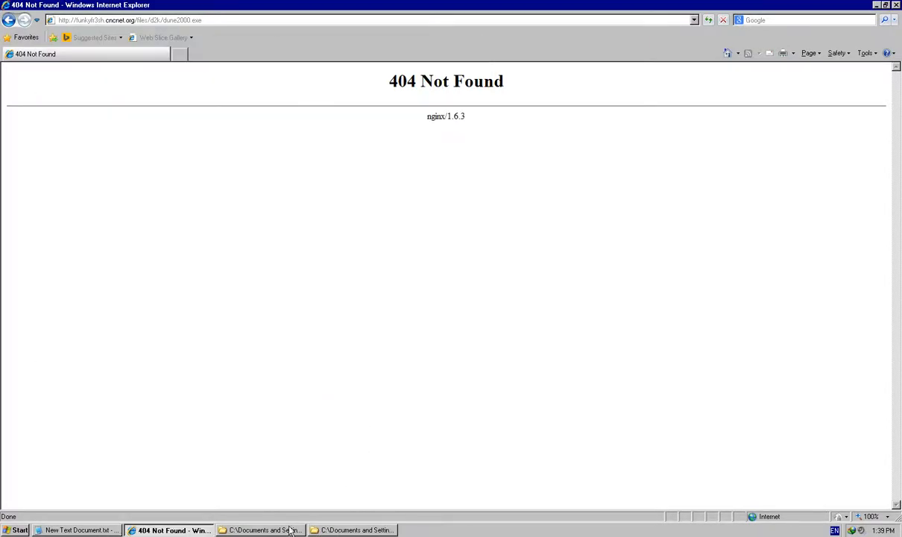
{"action": "mouse_move", "coordinate": [586, 375]}
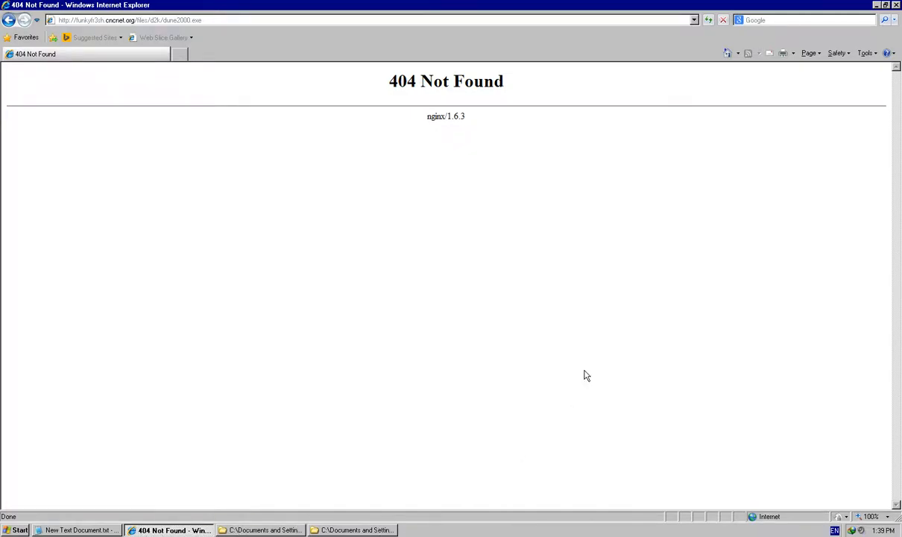
{"action": "mouse_move", "coordinate": [287, 175]}
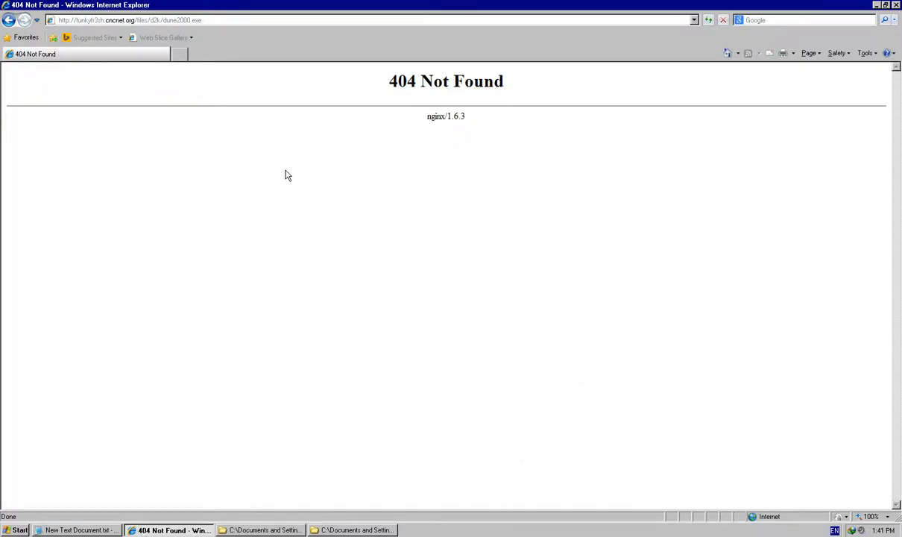
{"action": "mouse_move", "coordinate": [146, 246]}
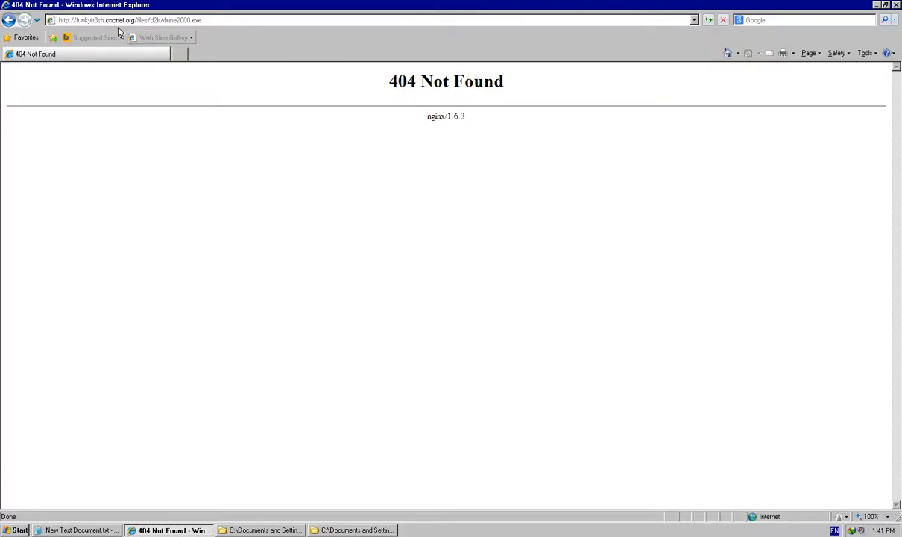
{"action": "mouse_move", "coordinate": [237, 480]}
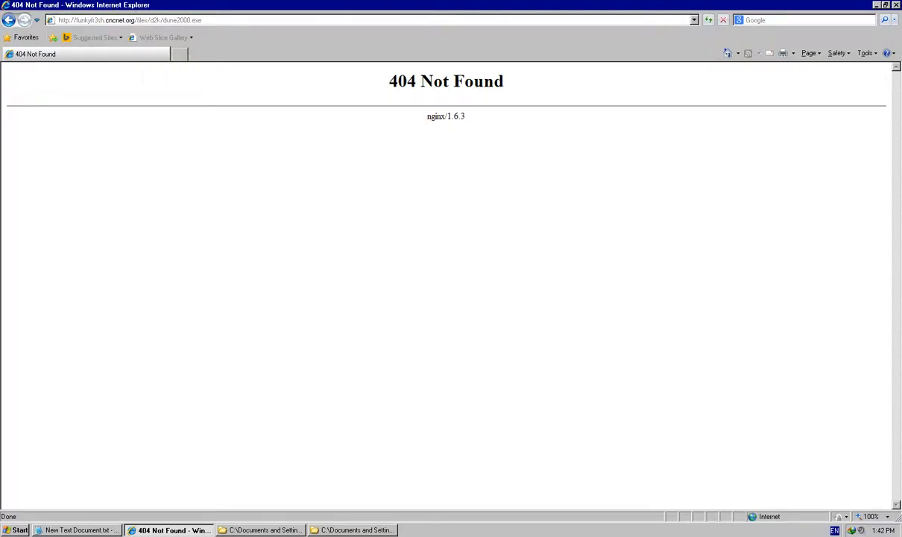
{"action": "mouse_move", "coordinate": [96, 60]}
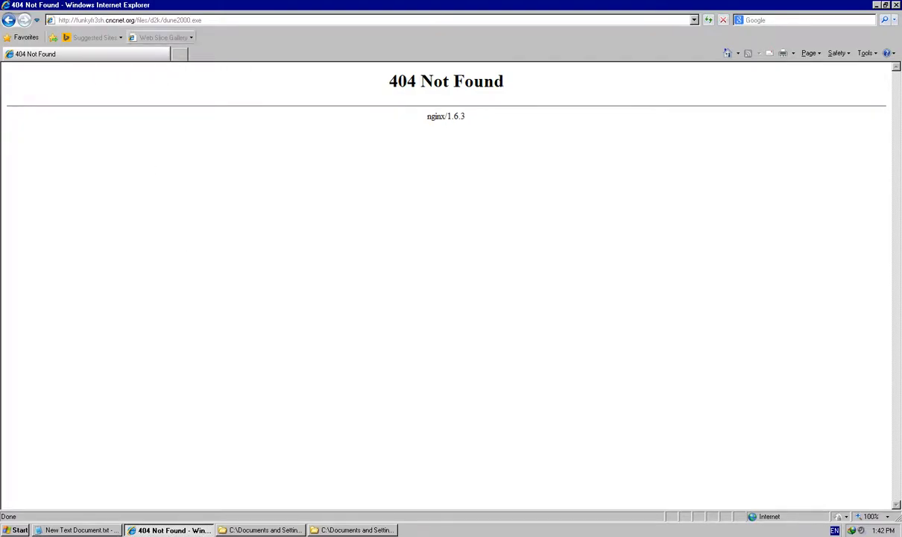
{"action": "mouse_move", "coordinate": [352, 124]}
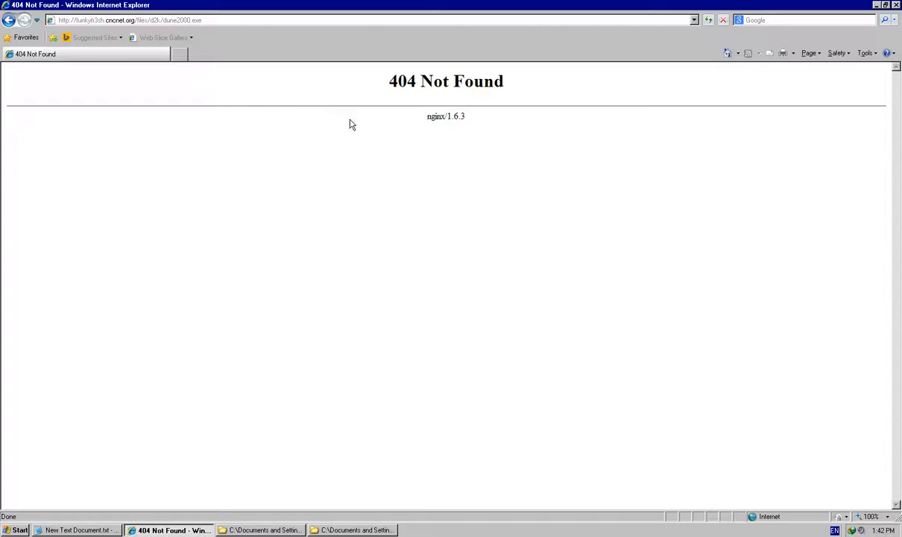
{"action": "mouse_move", "coordinate": [127, 186]}
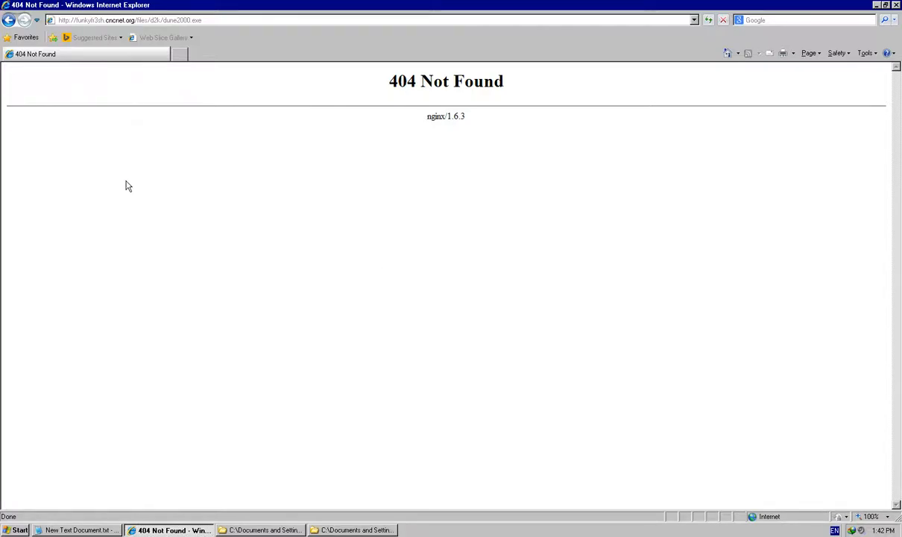
{"action": "mouse_move", "coordinate": [123, 186]}
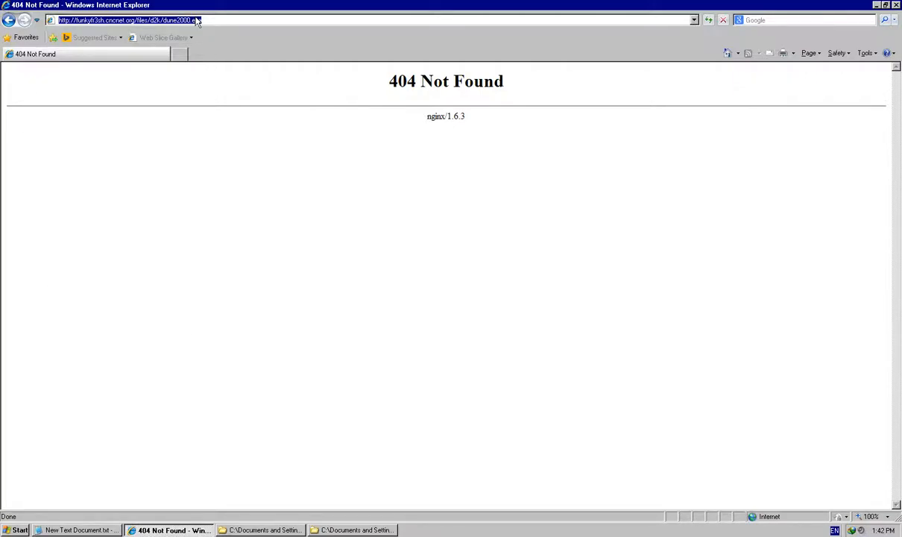
{"action": "mouse_move", "coordinate": [209, 266]}
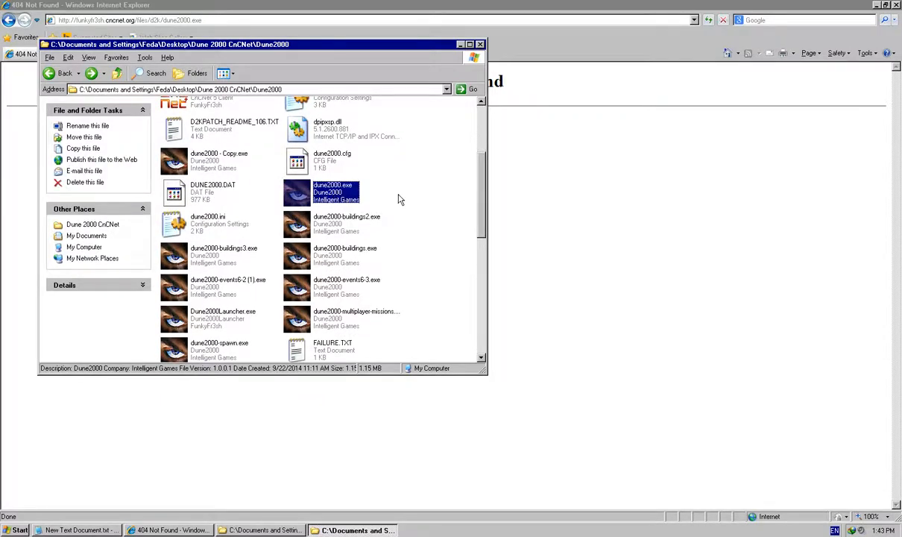
{"action": "mouse_move", "coordinate": [378, 167]}
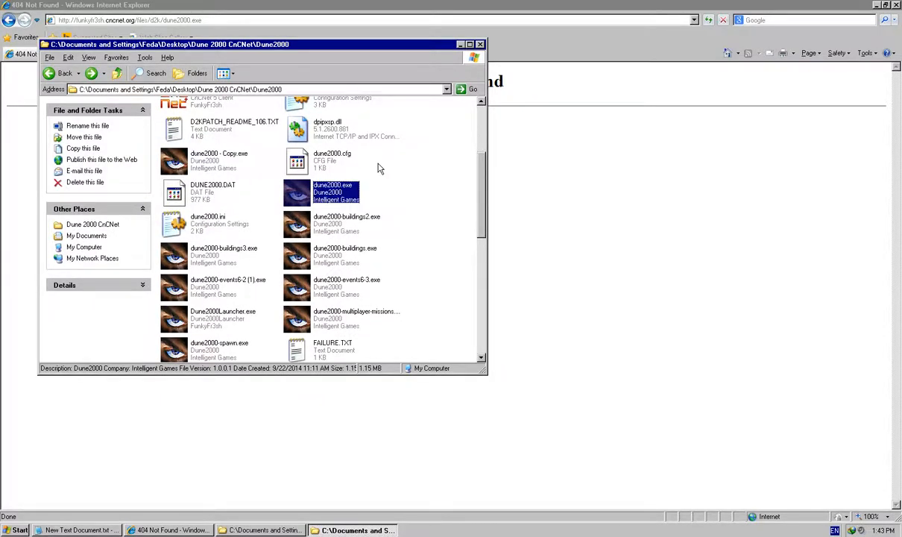
- Launch MissionLauncher.exe again from the Dune2000 Explorer window
{"action": "left_click", "coordinate": [380, 168]}
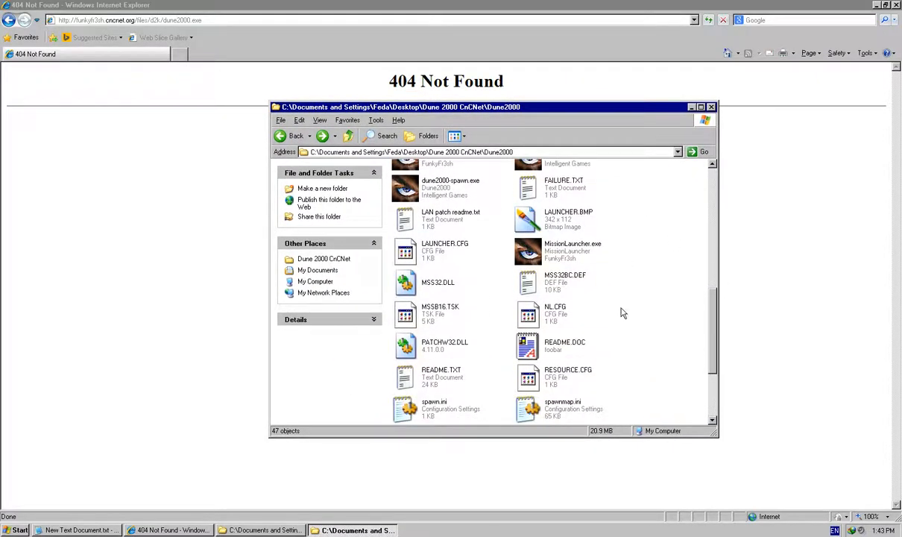
{"action": "left_click", "coordinate": [572, 251]}
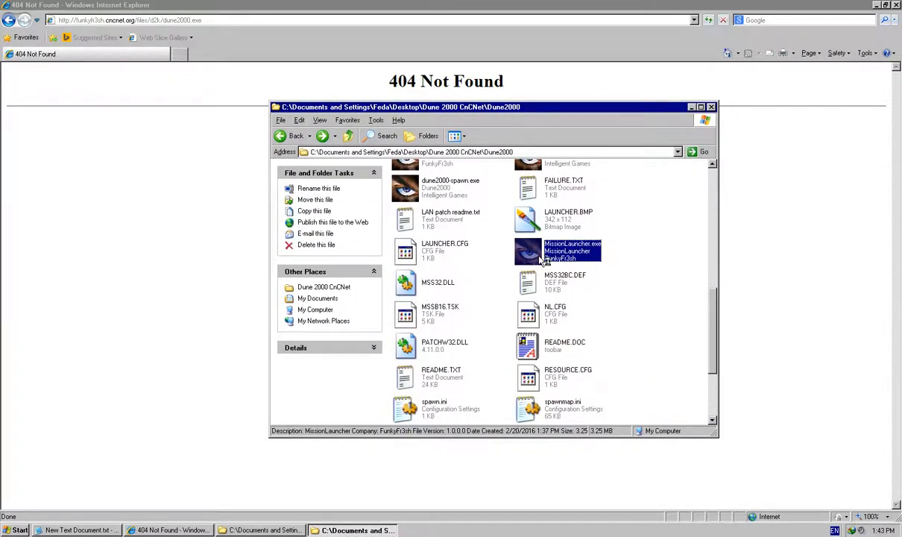
{"action": "double_click", "coordinate": [572, 251]}
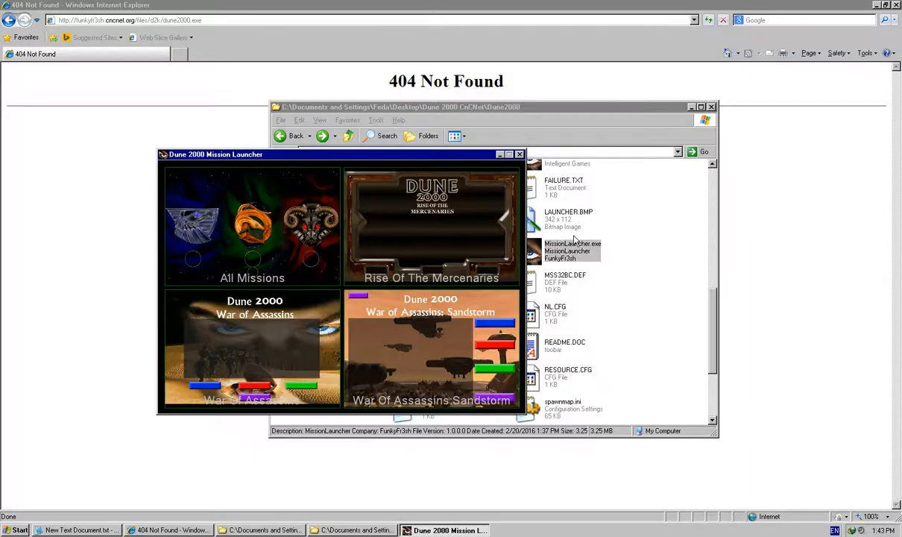
{"action": "mouse_move", "coordinate": [133, 322]}
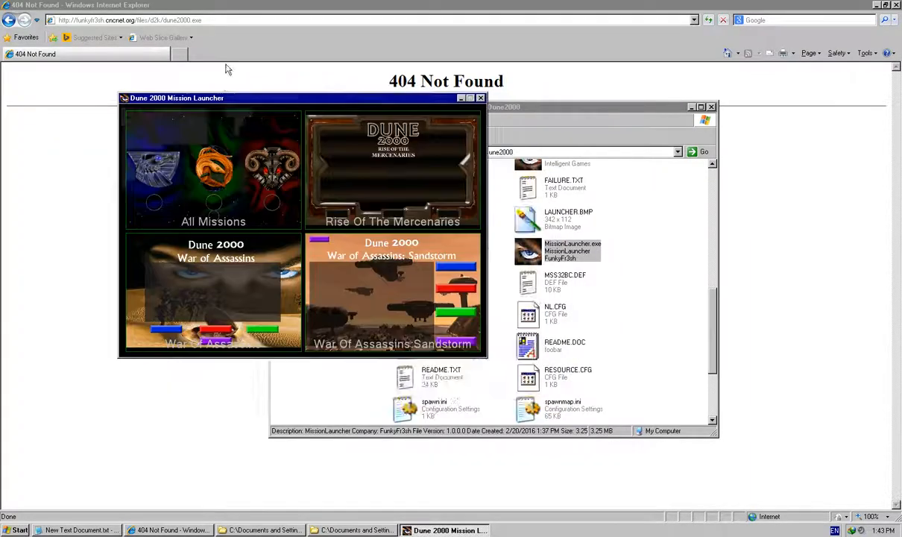
- Drag the Mission Launcher window toward the centre of the browser page
{"action": "left_click_drag", "start_coordinate": [176, 98], "coordinate": [278, 137]}
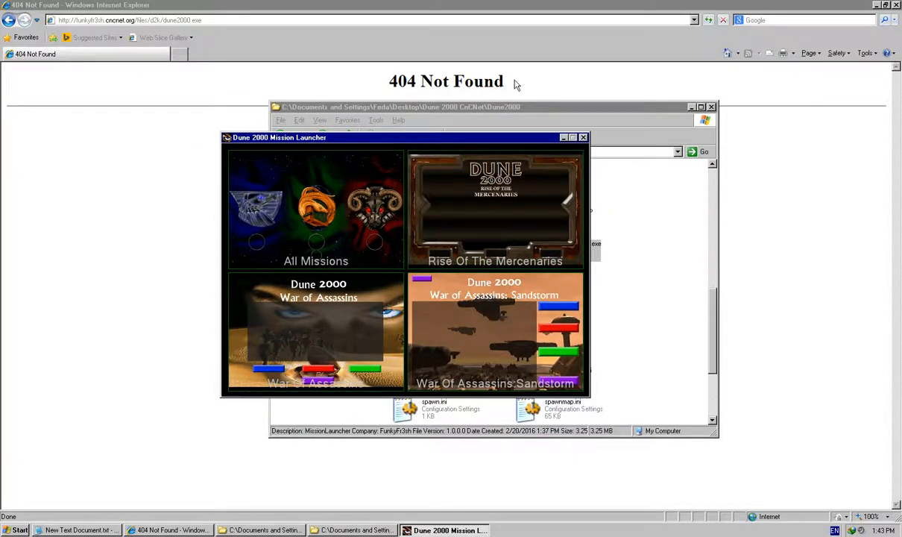
{"action": "mouse_move", "coordinate": [447, 69]}
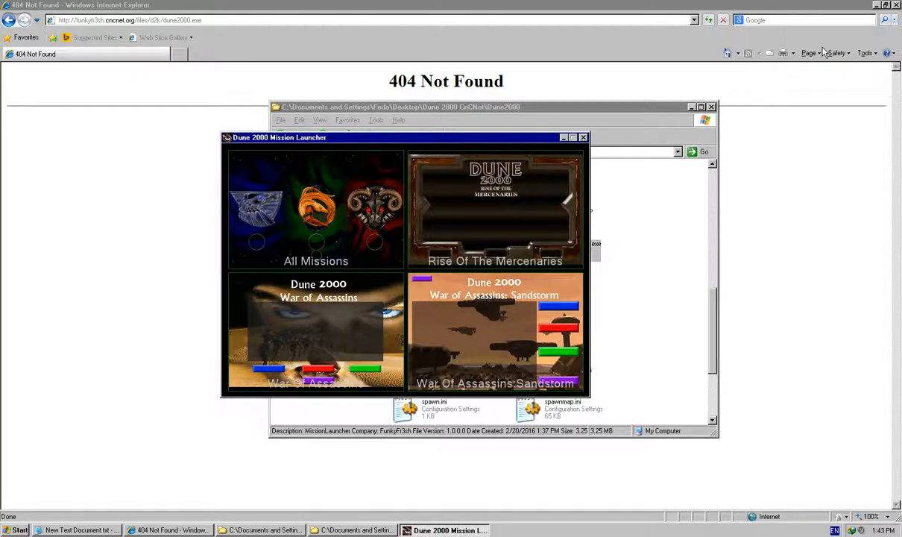
{"action": "mouse_move", "coordinate": [832, 102]}
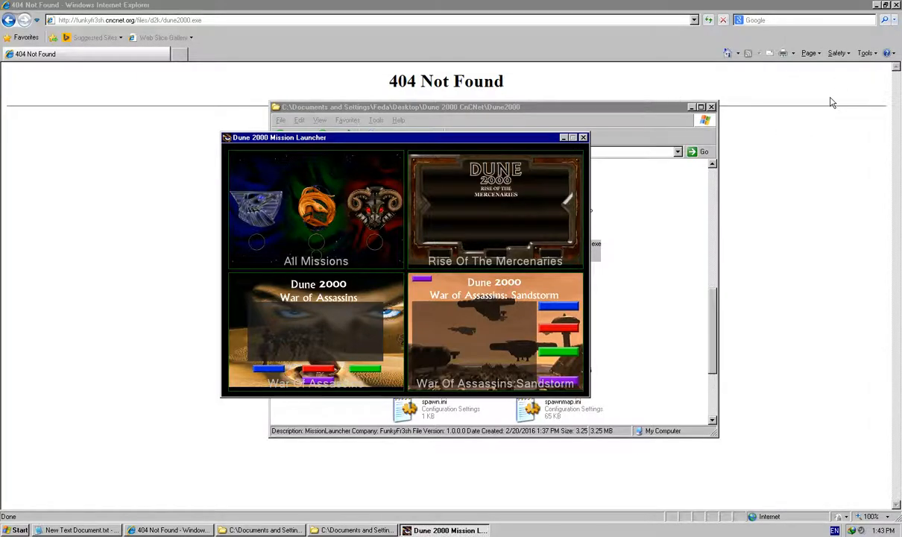